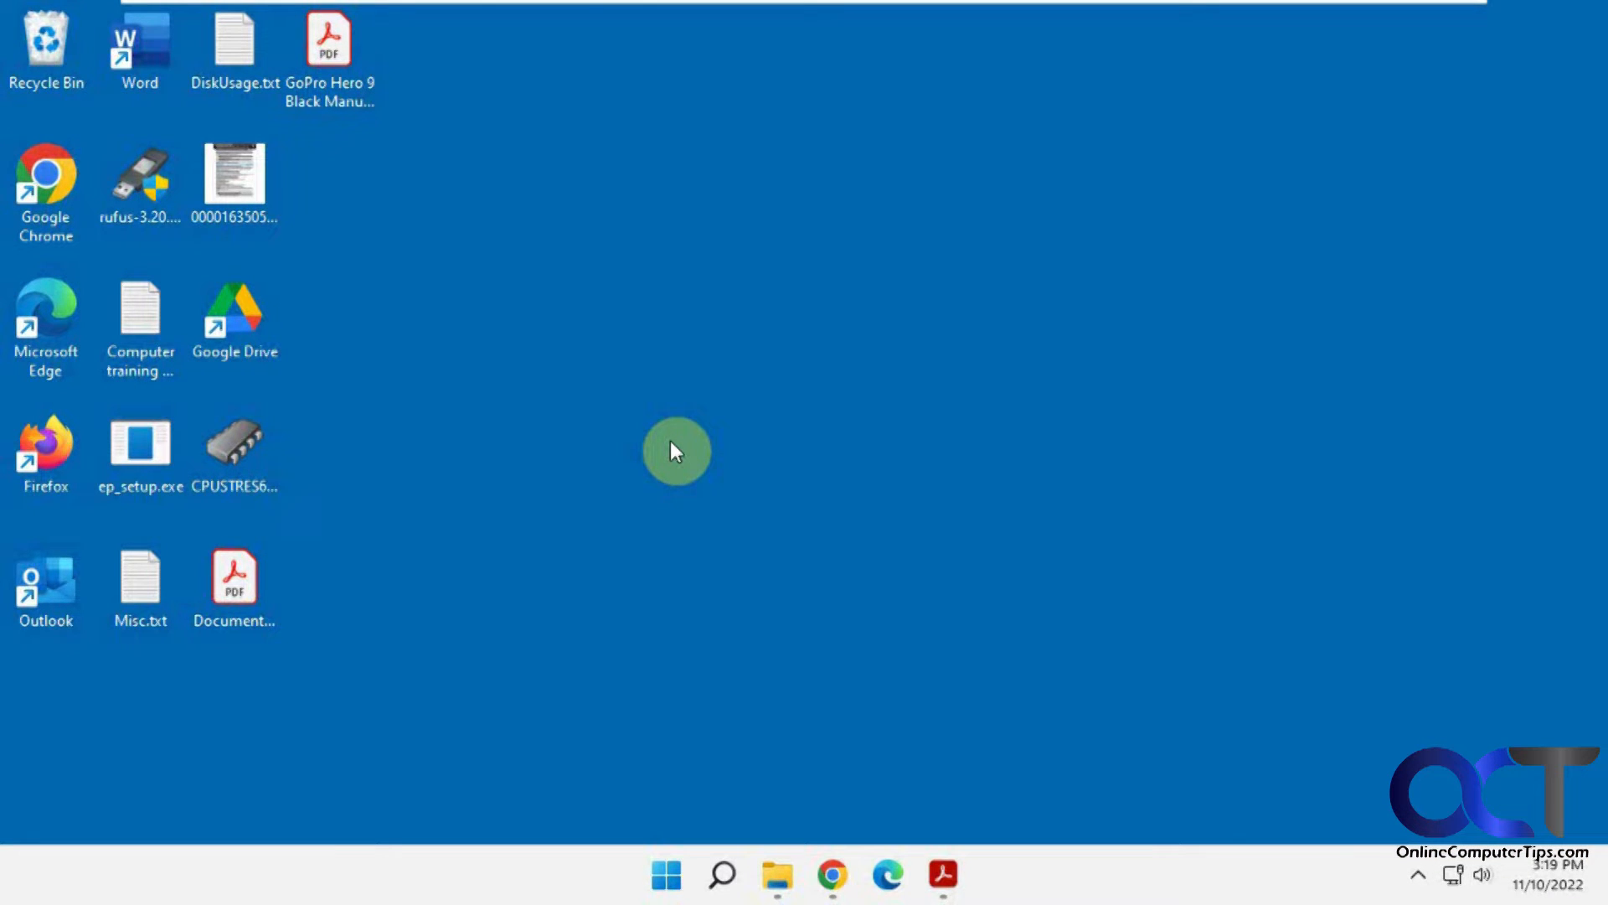
pyautogui.moveTo(677, 446)
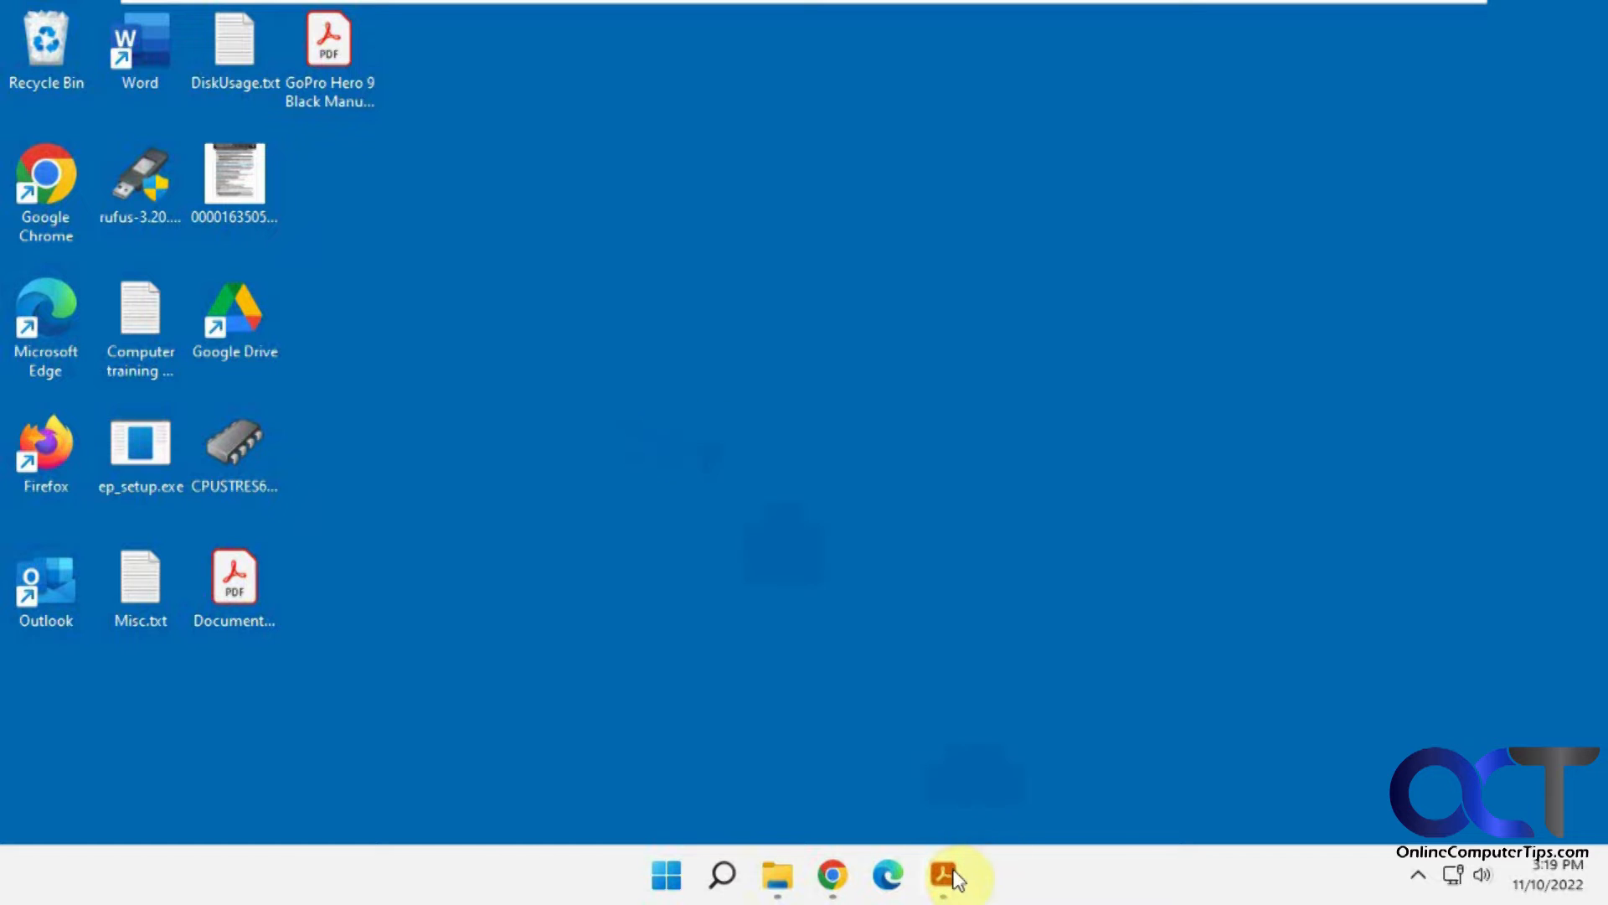
# - Open Document.pdf, the virtual USB drive guide, in Acrobat Reader, dismissing the Adobe Scan promotion
pyautogui.click(940, 874)
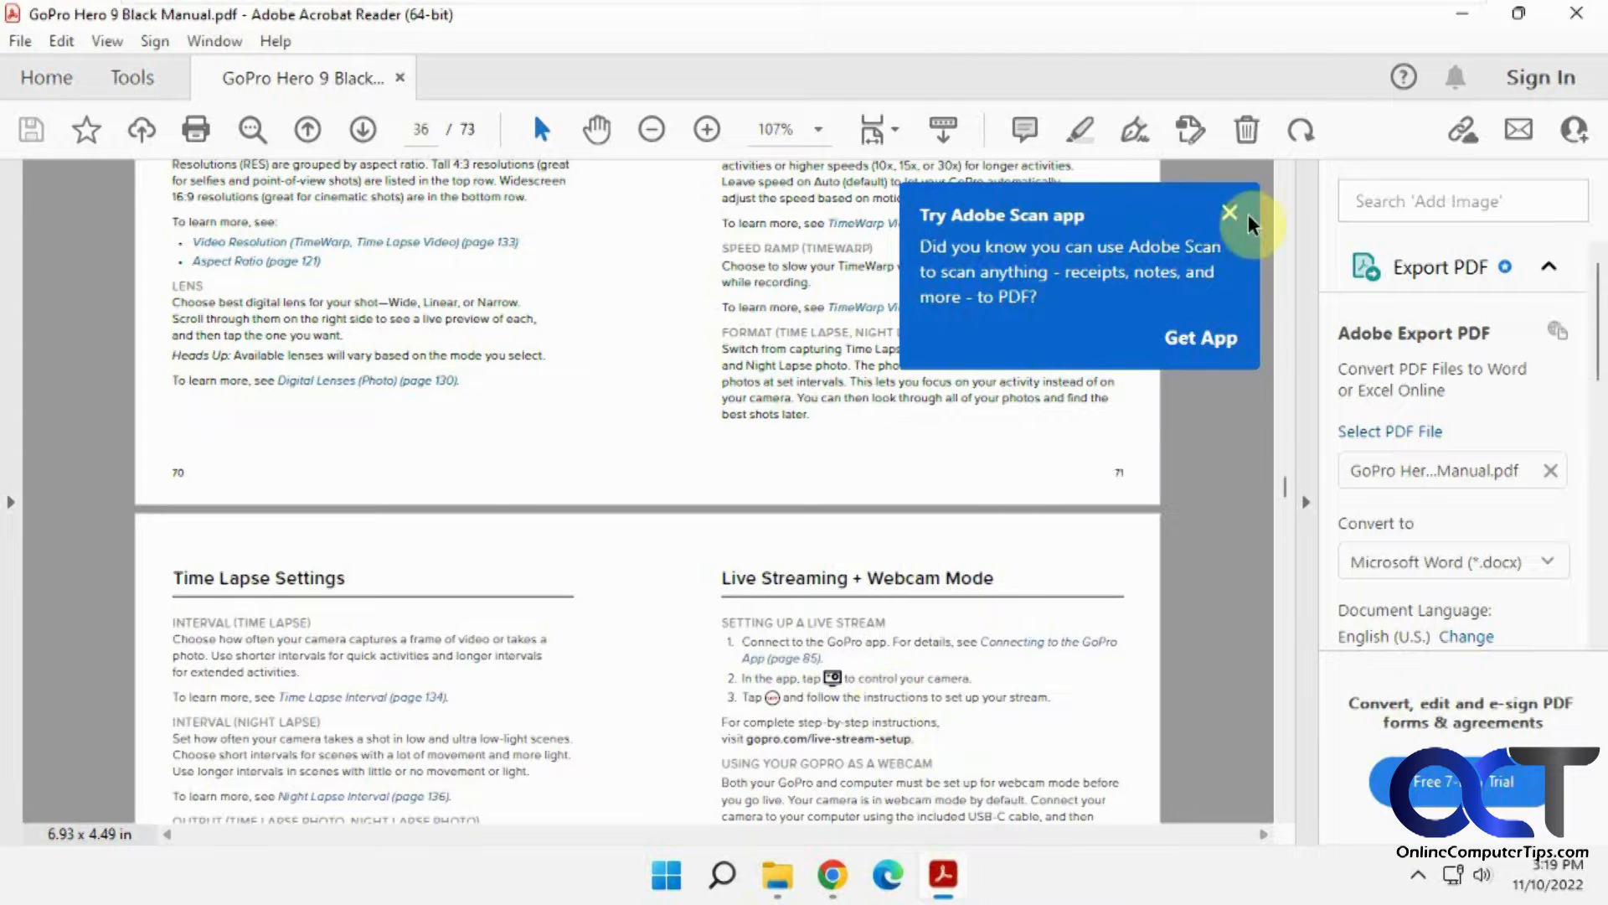
pyautogui.click(1230, 214)
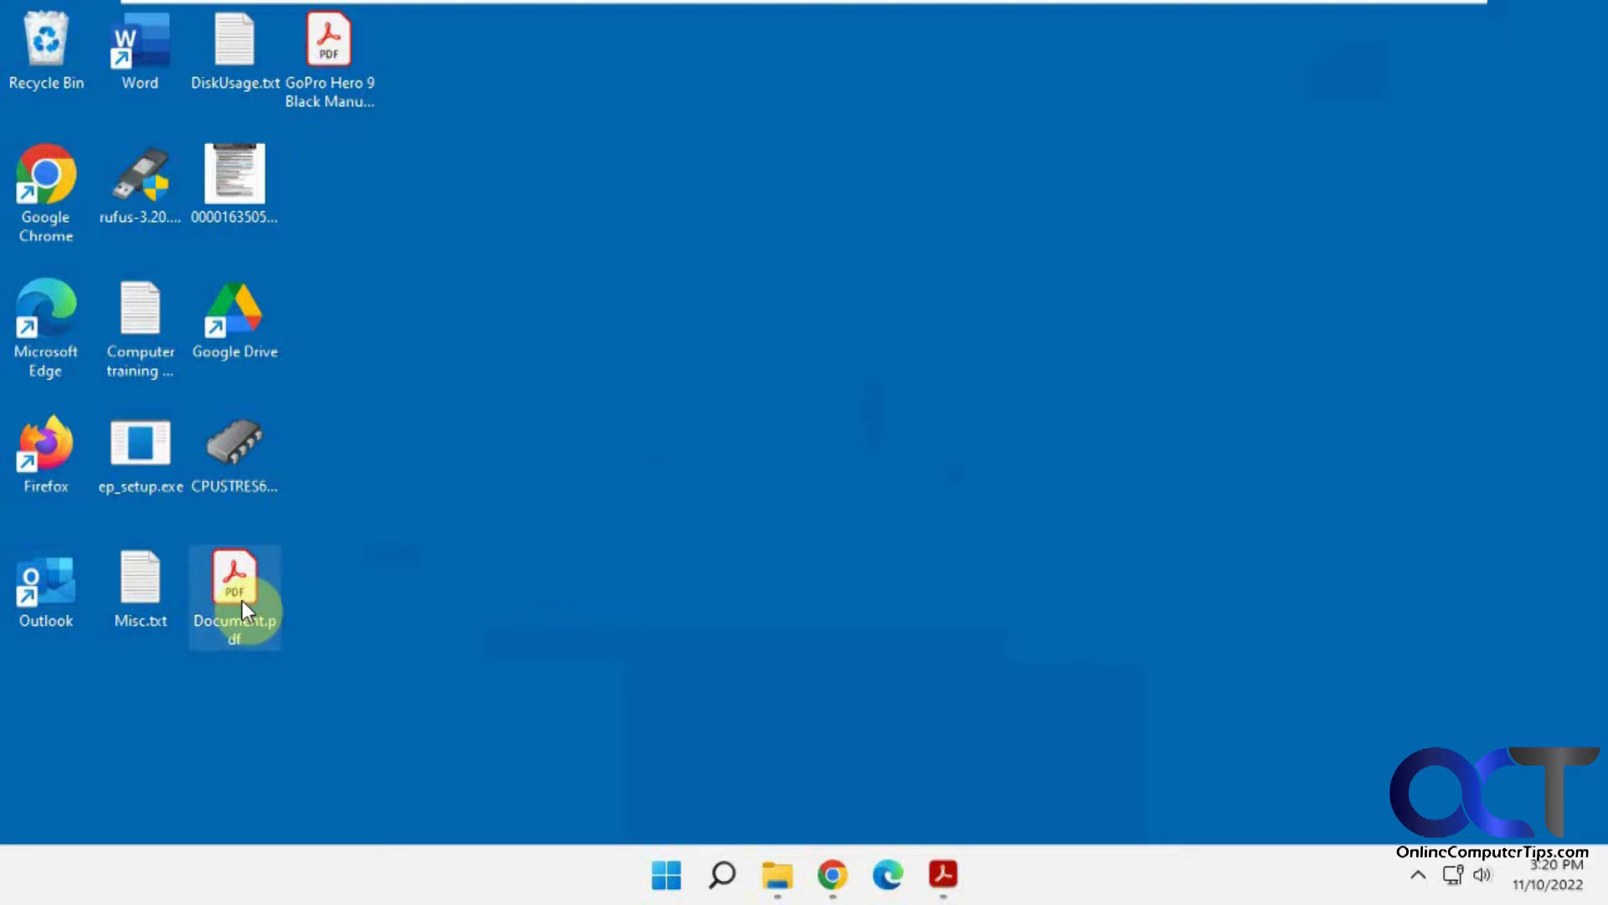
pyautogui.doubleClick(234, 588)
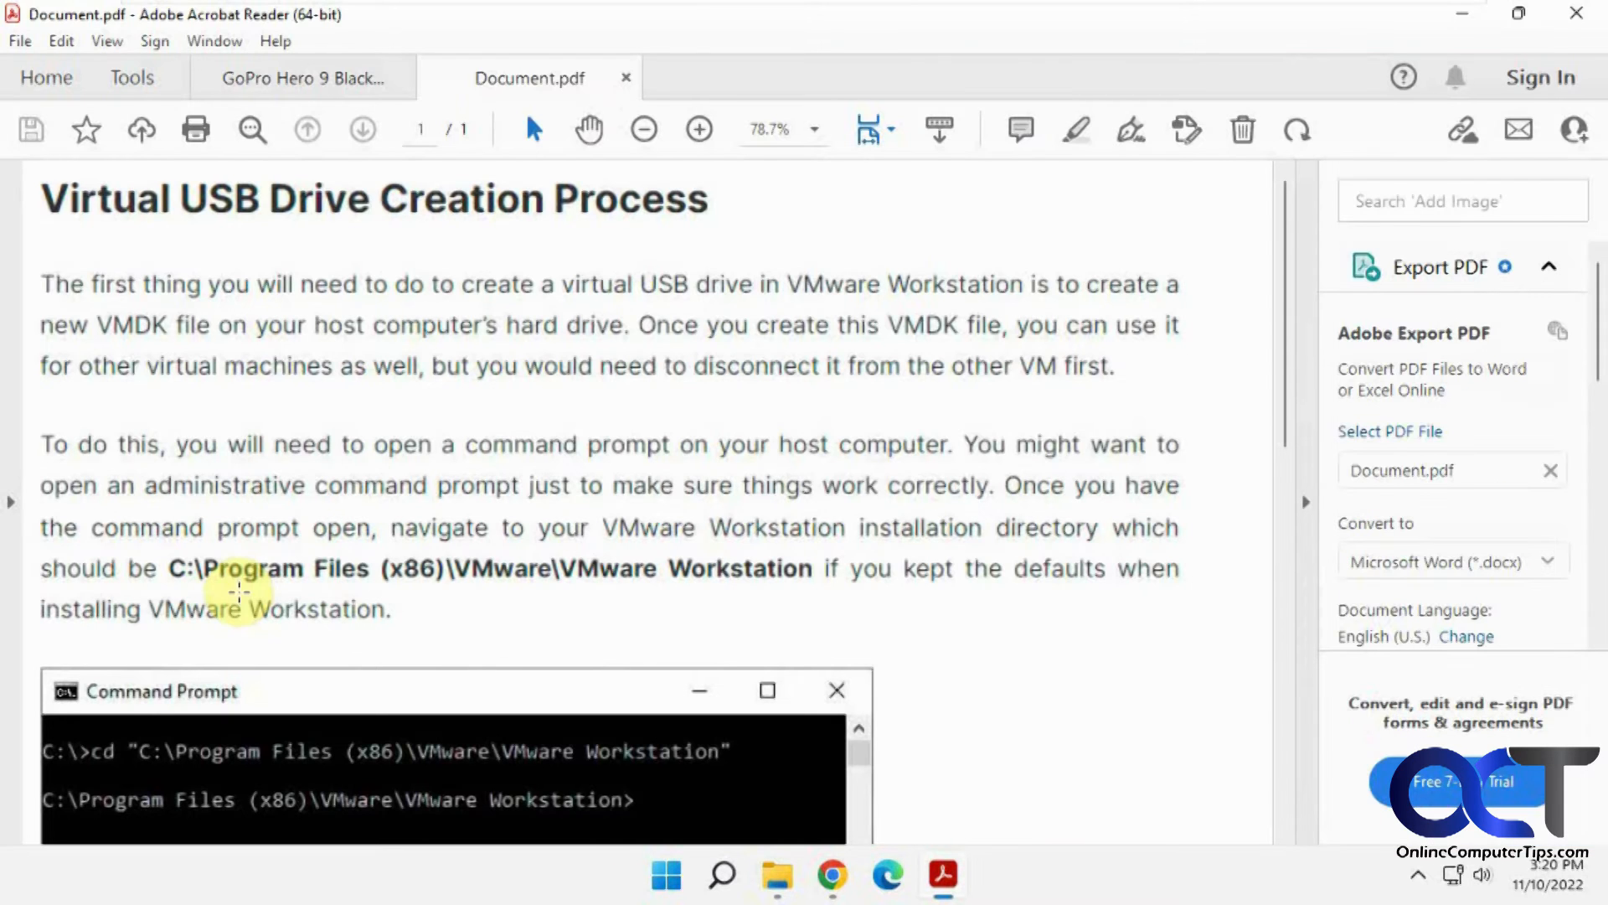
pyautogui.moveTo(959, 503)
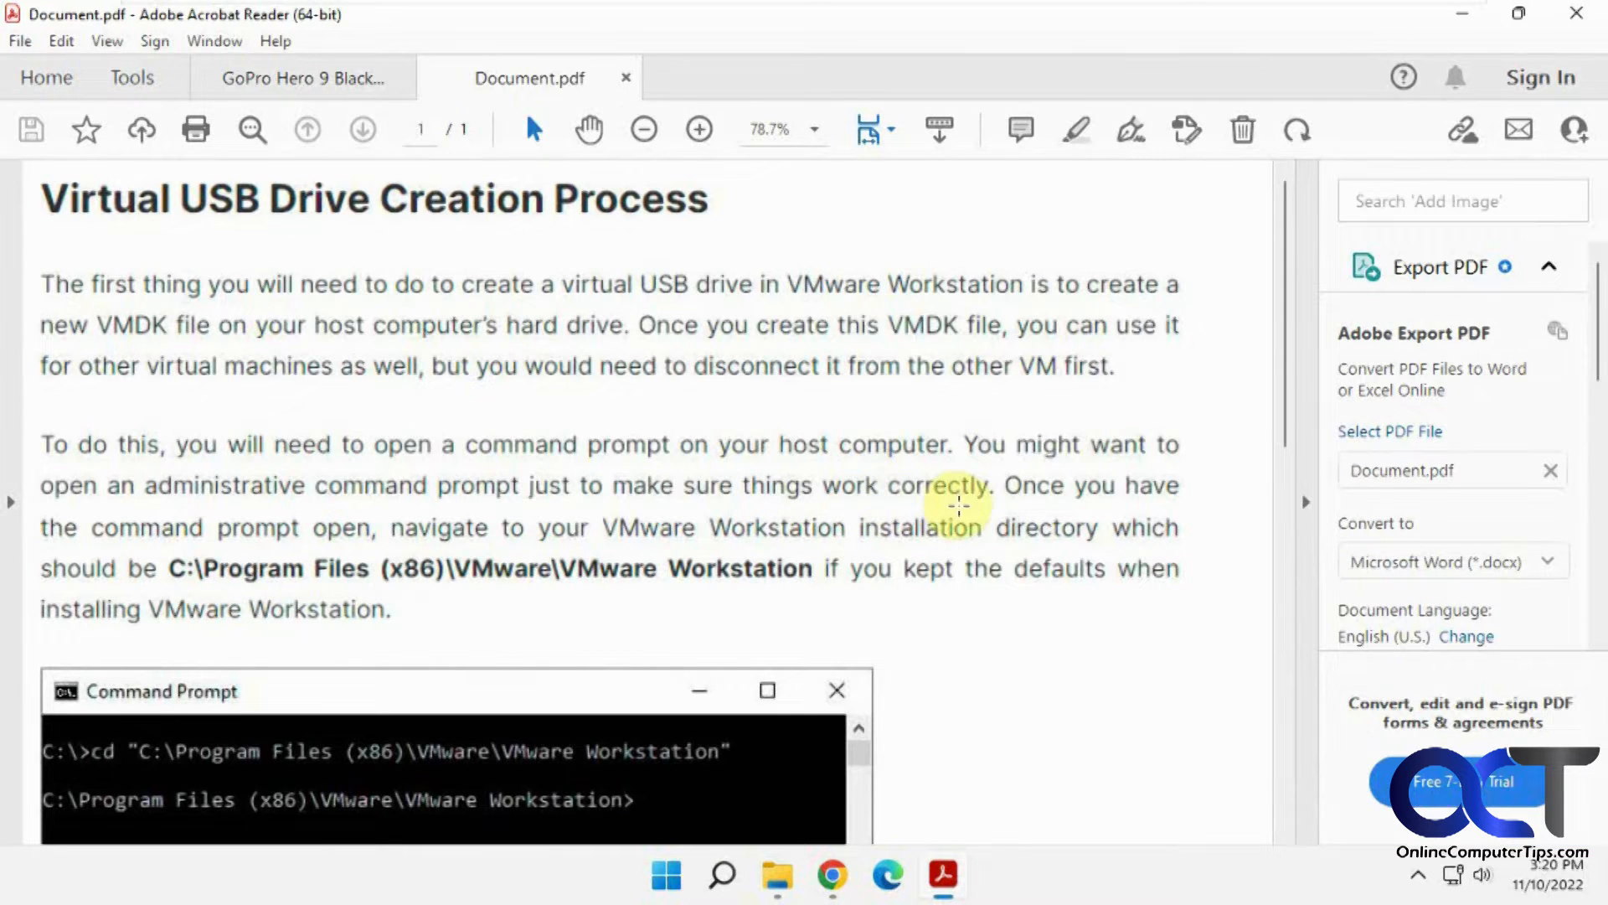
pyautogui.click(645, 130)
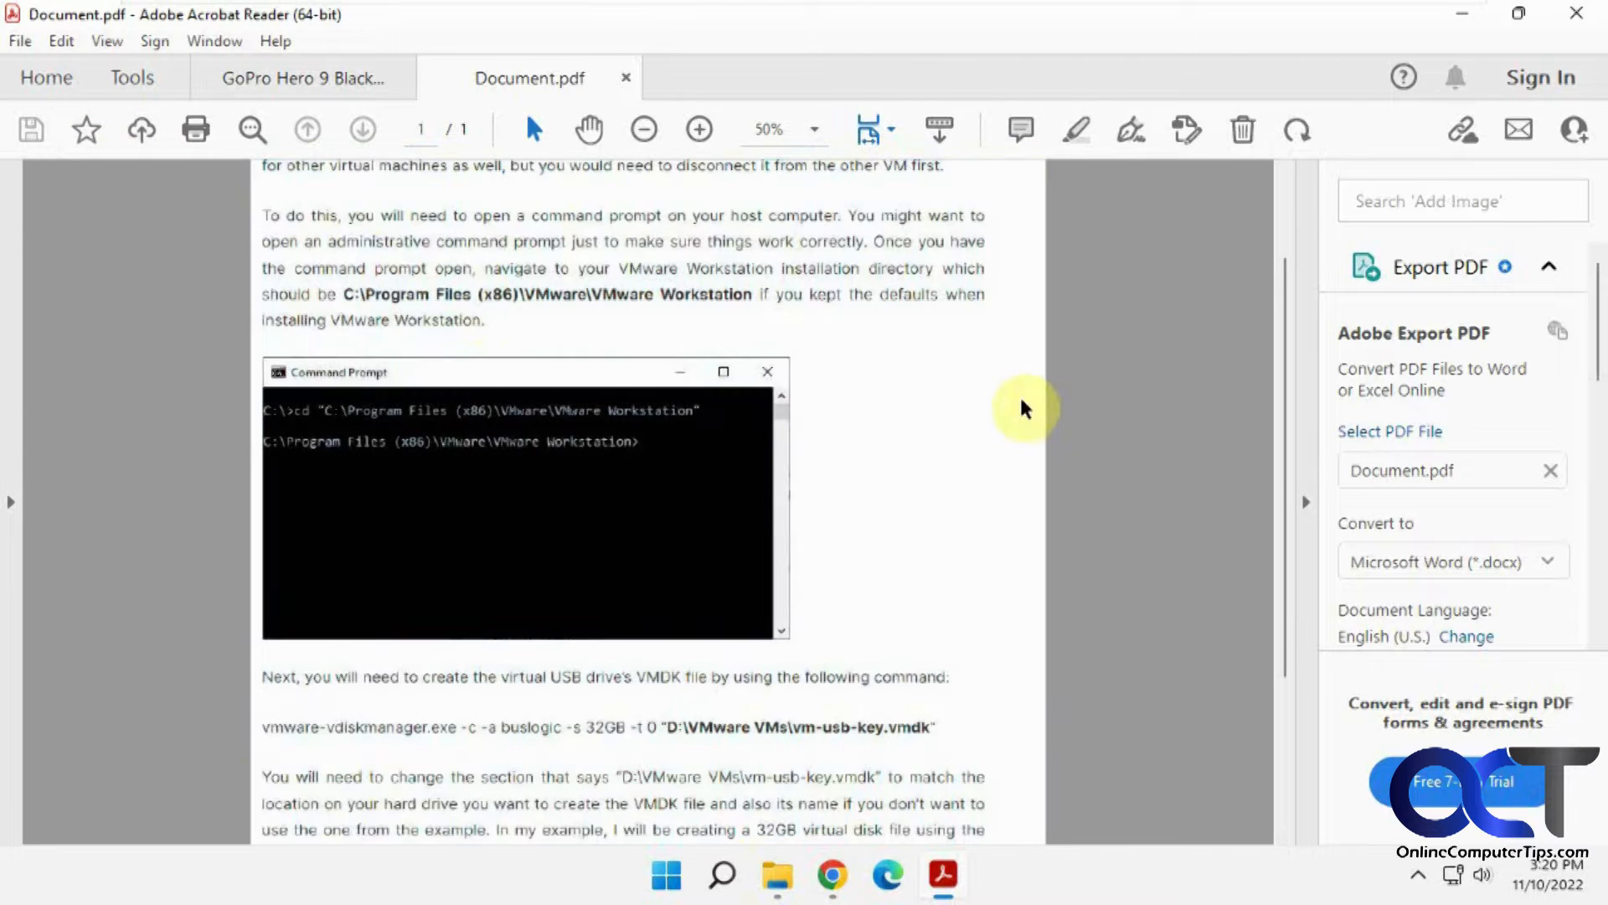
pyautogui.moveTo(833, 585)
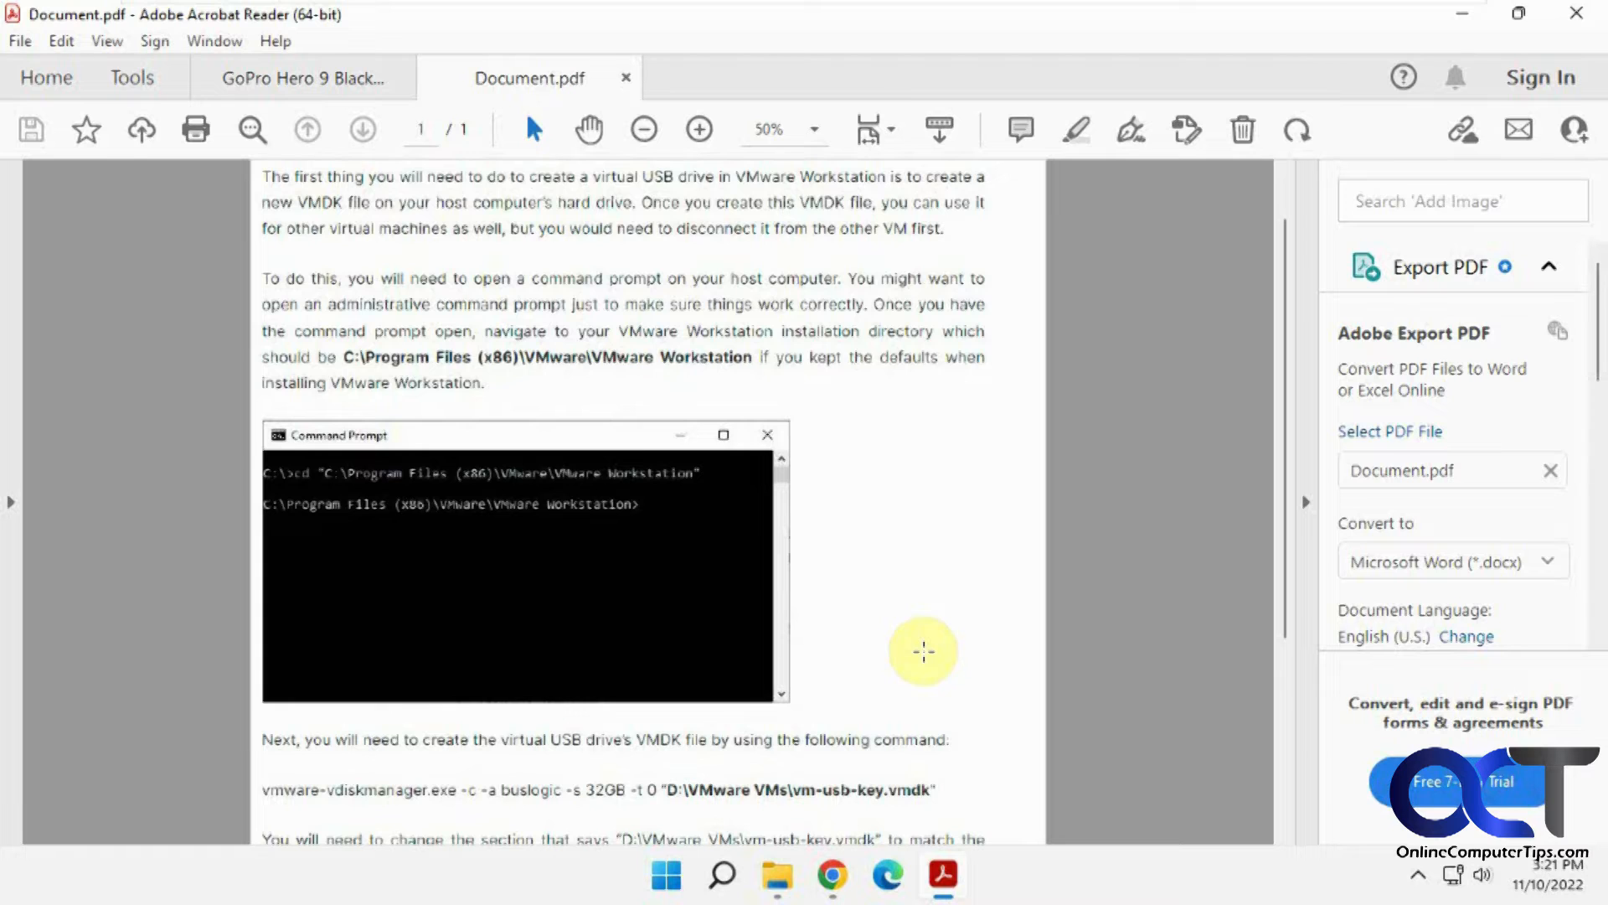
pyautogui.moveTo(1463, 23)
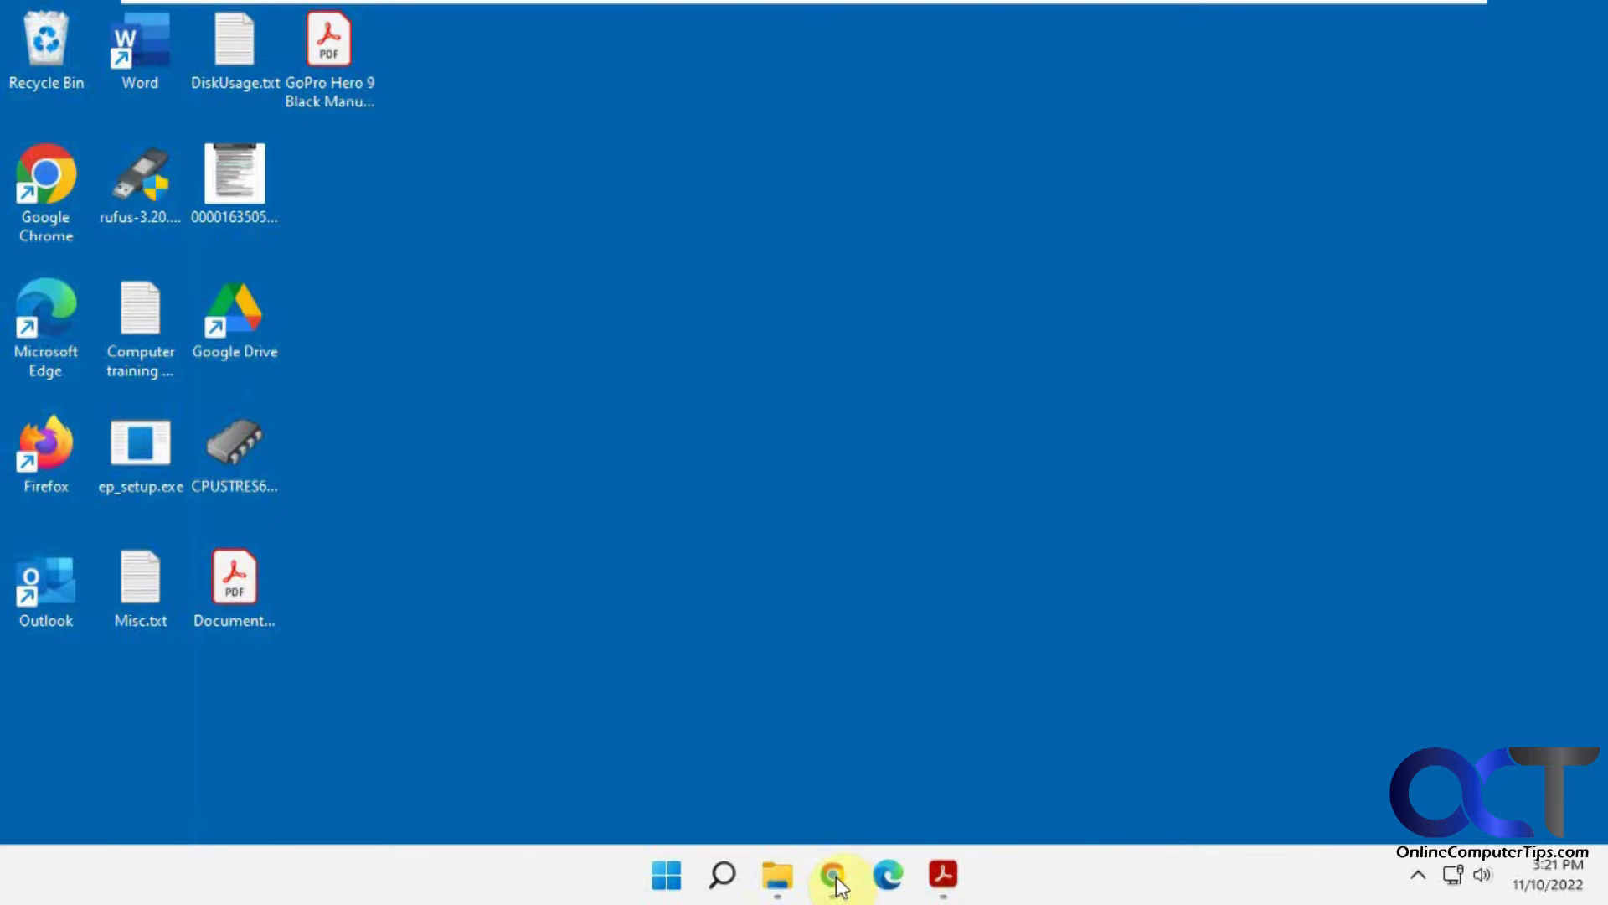
# - Upload Document.pdf to onlineocr.net in Chrome with English and Microsoft Word output
pyautogui.click(832, 876)
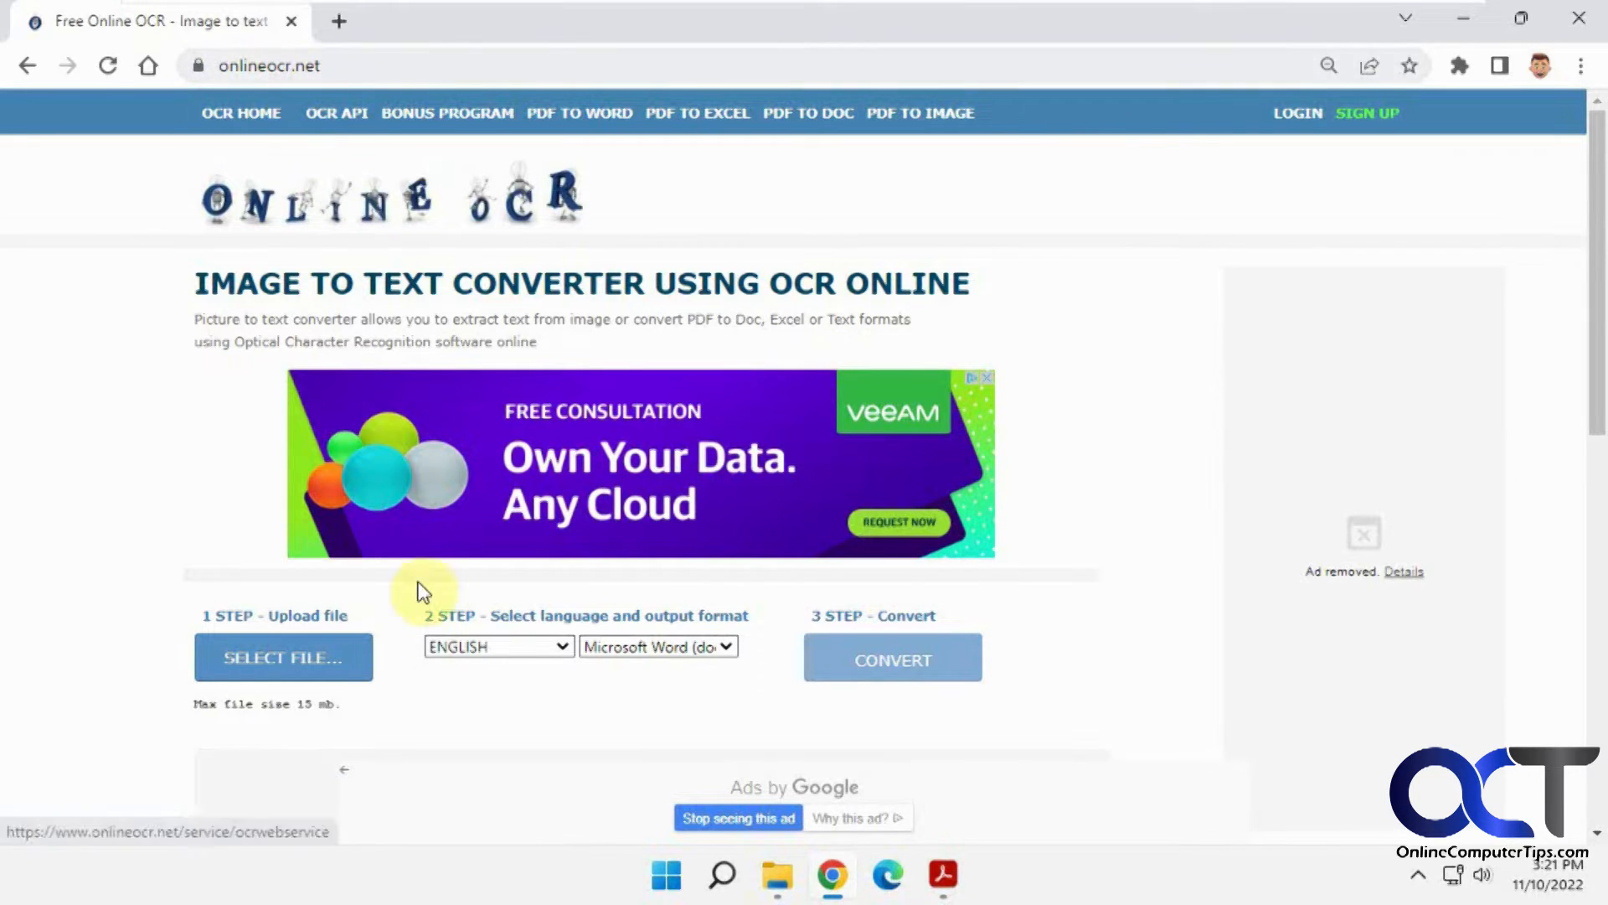
pyautogui.moveTo(305, 721)
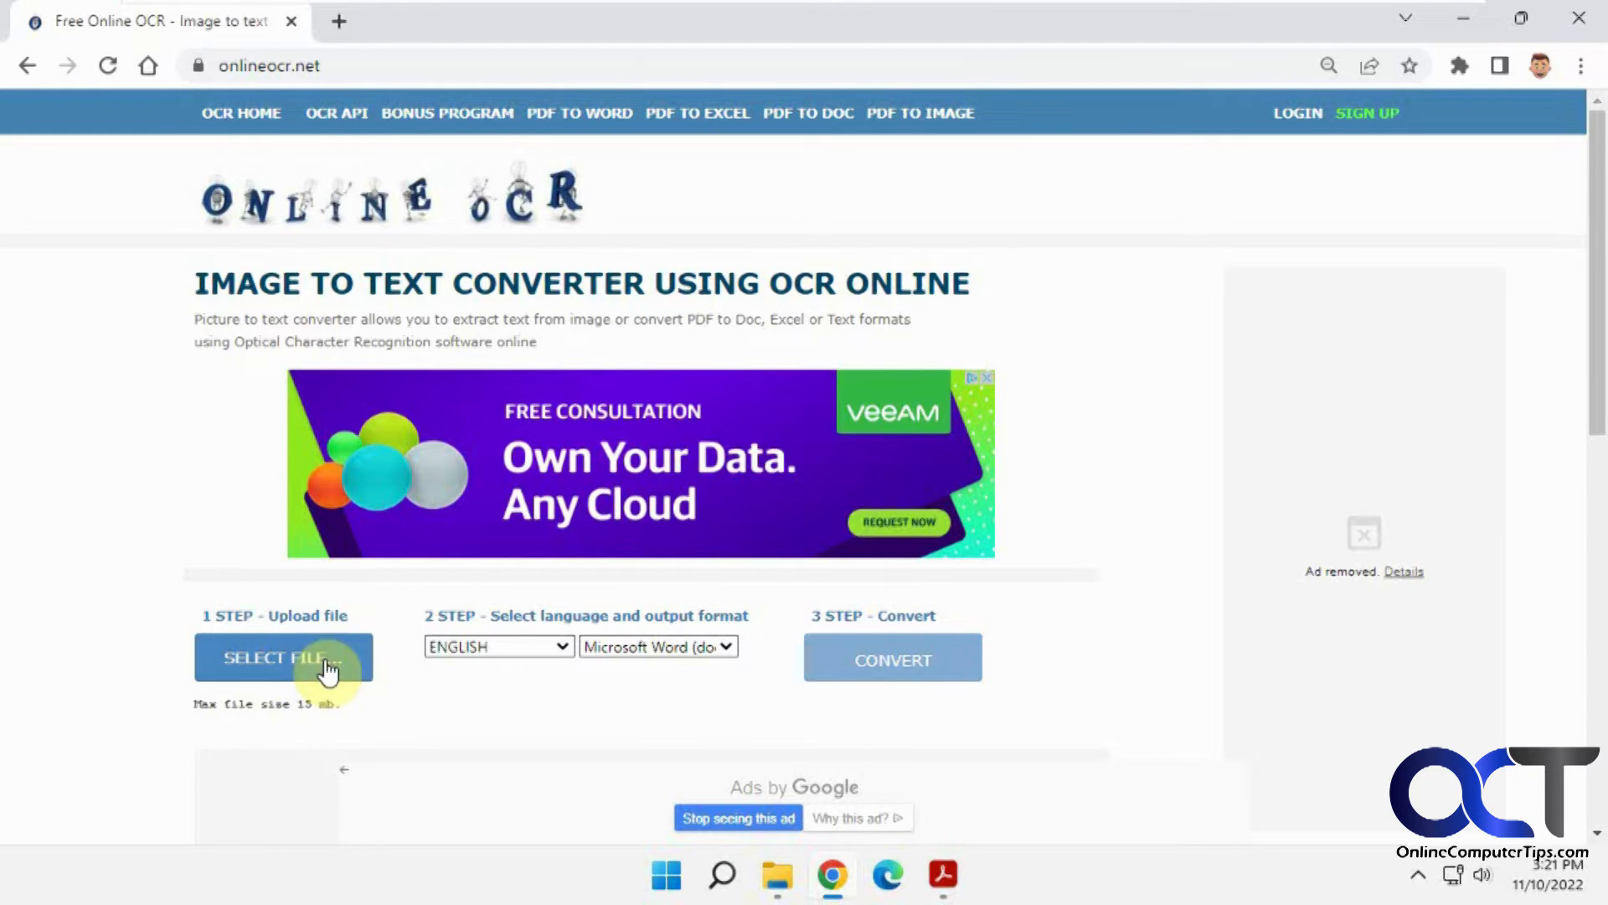
pyautogui.click(283, 658)
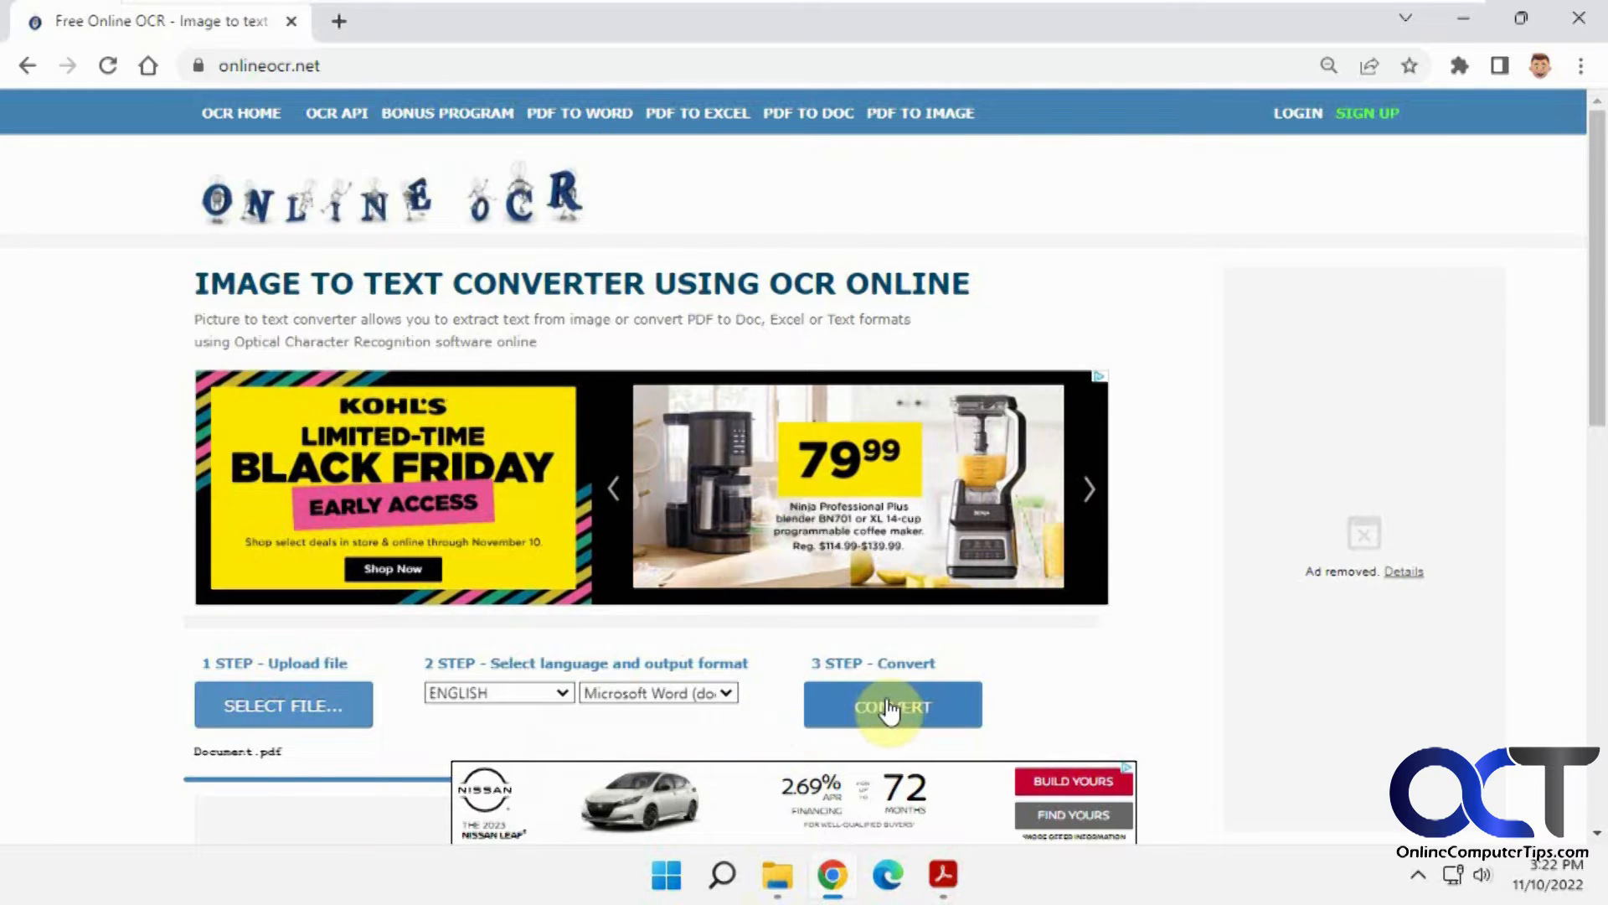
# - Convert the uploaded PDF and look over the recognized text
pyautogui.click(892, 705)
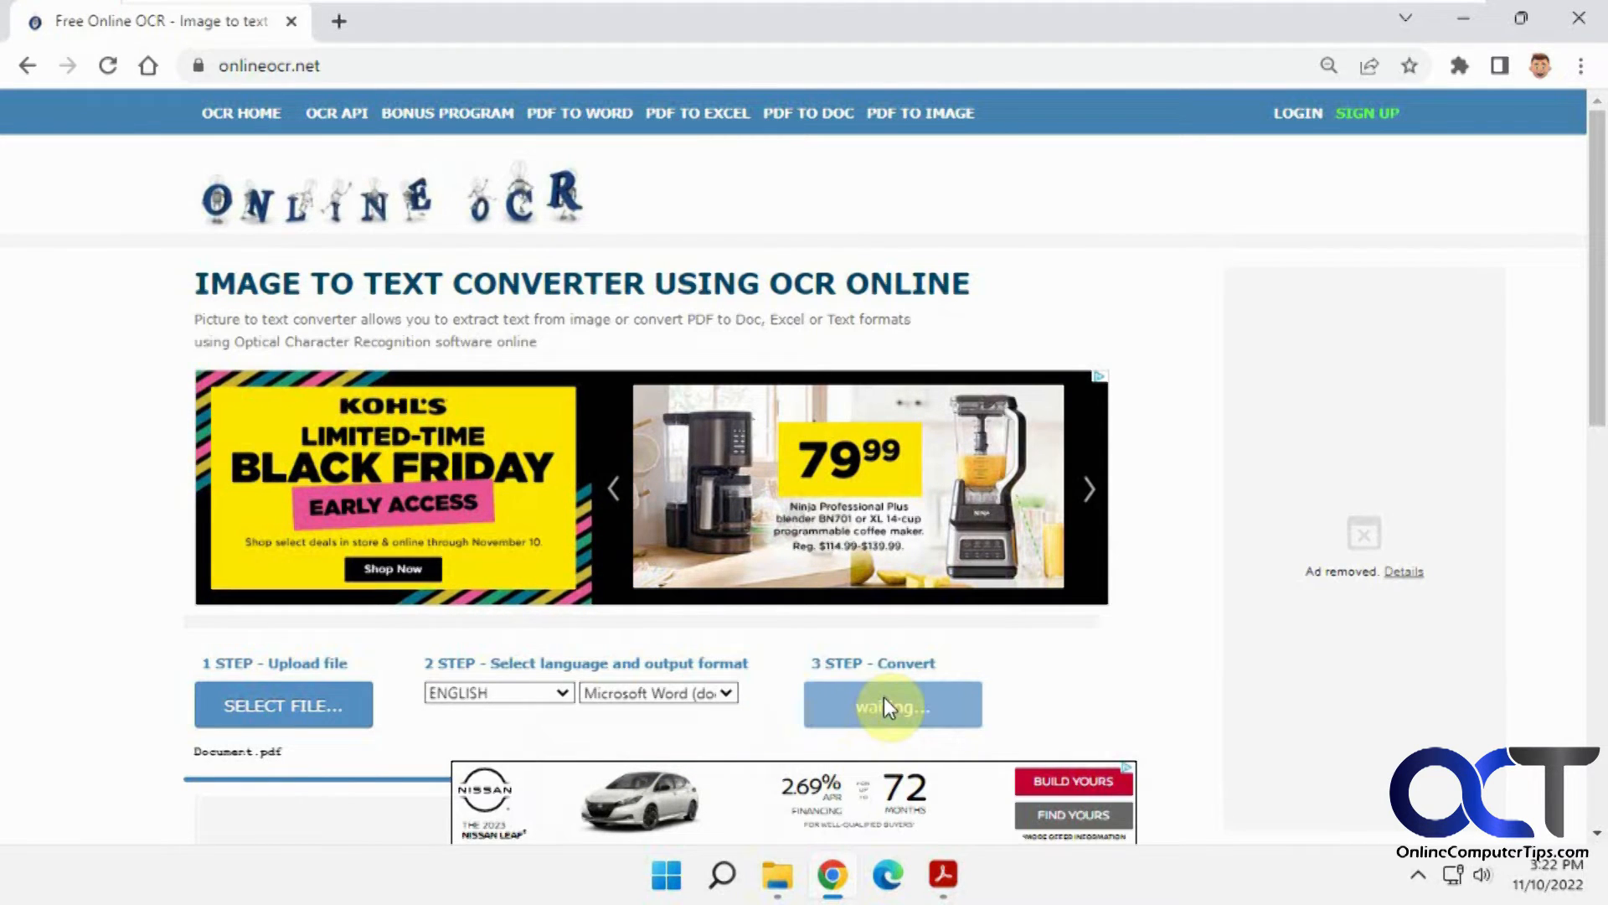
pyautogui.click(891, 704)
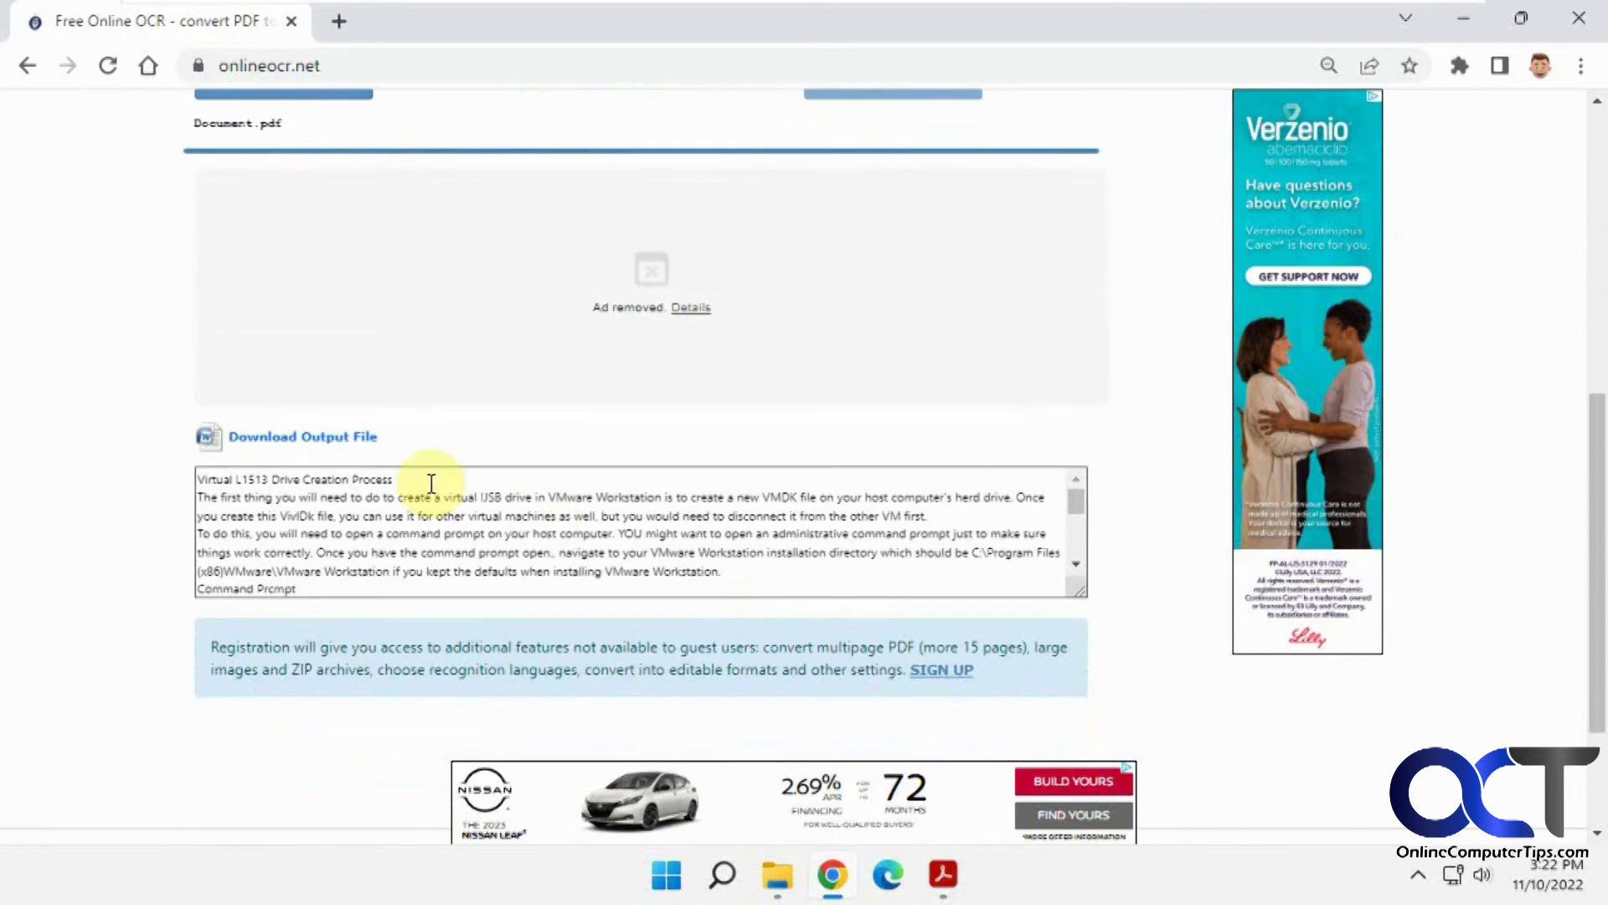
pyautogui.scroll(-3)
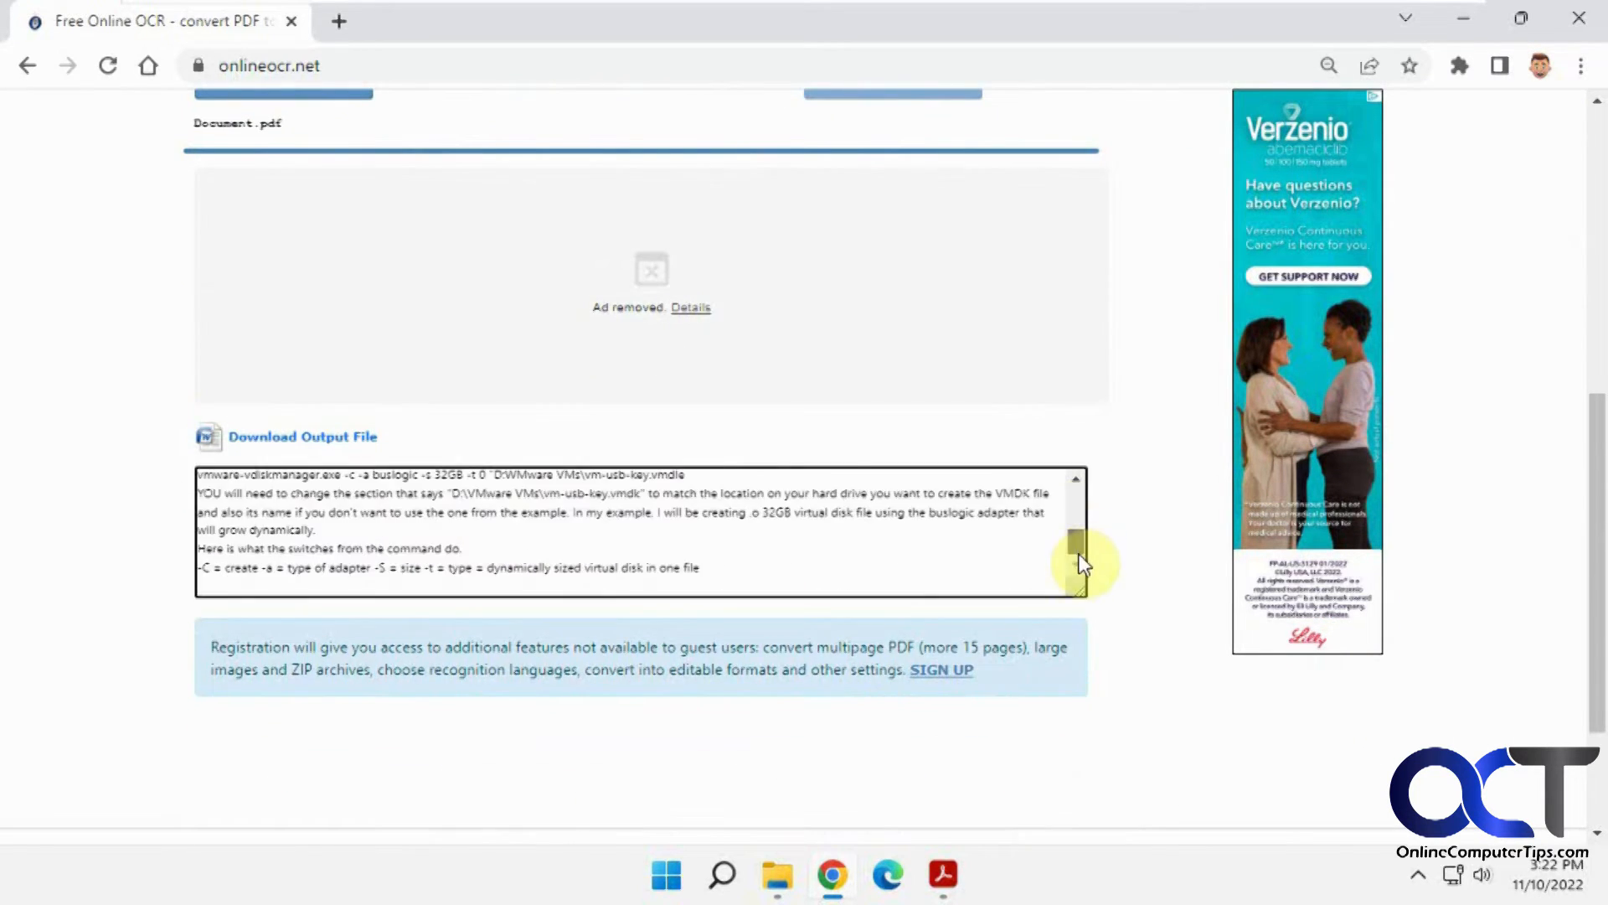
pyautogui.scroll(-3)
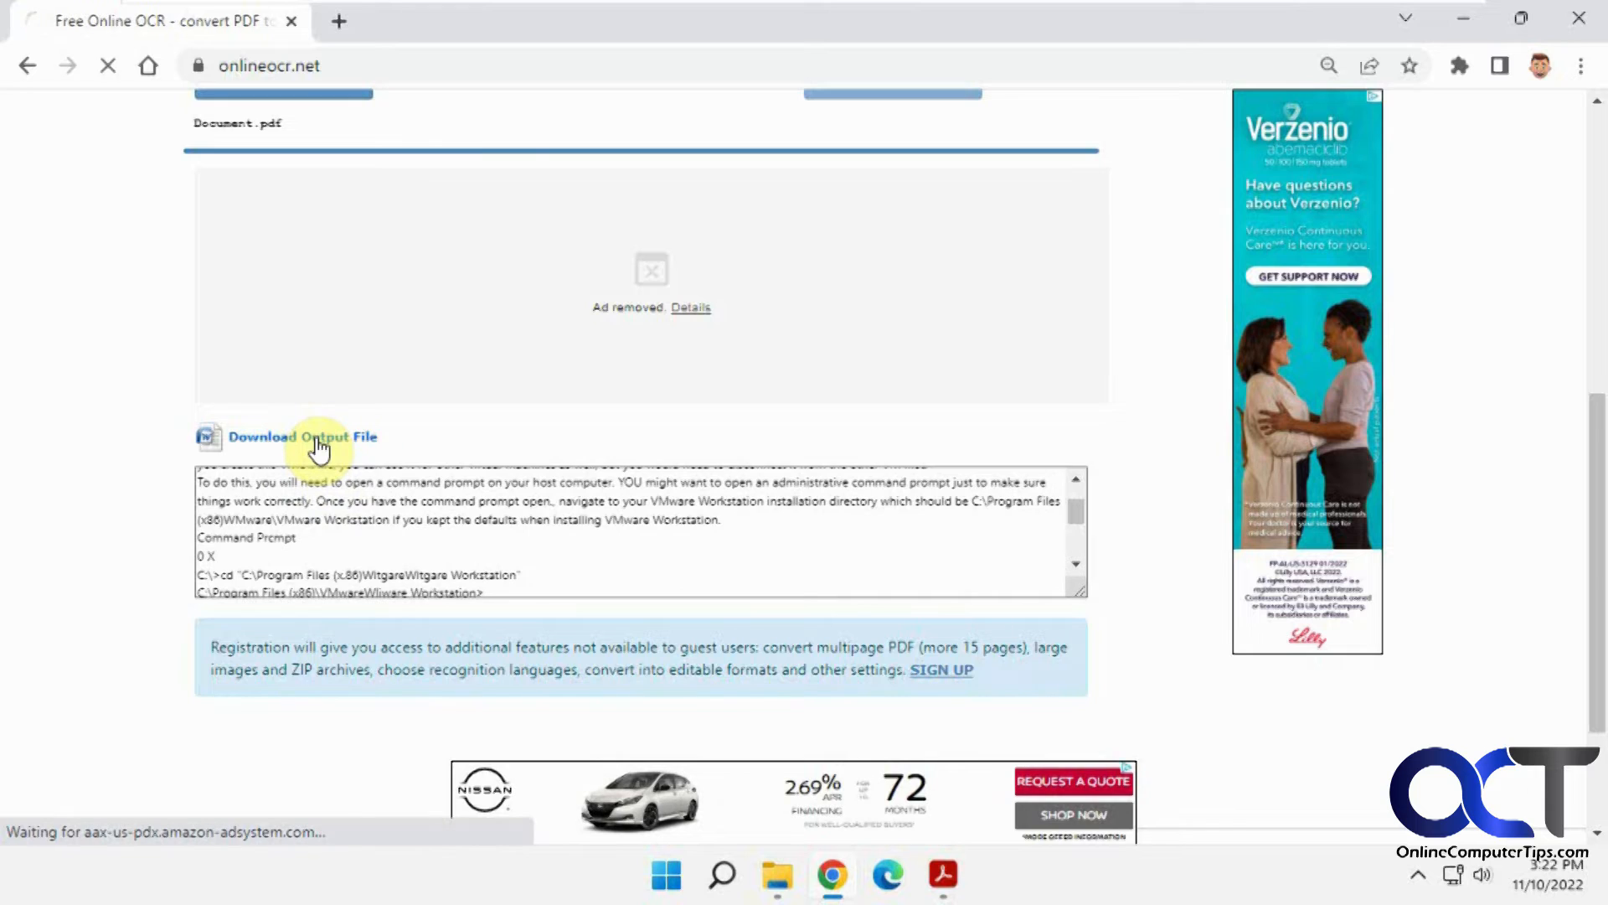
# - Download the output file Document.docx and open it
pyautogui.click(303, 436)
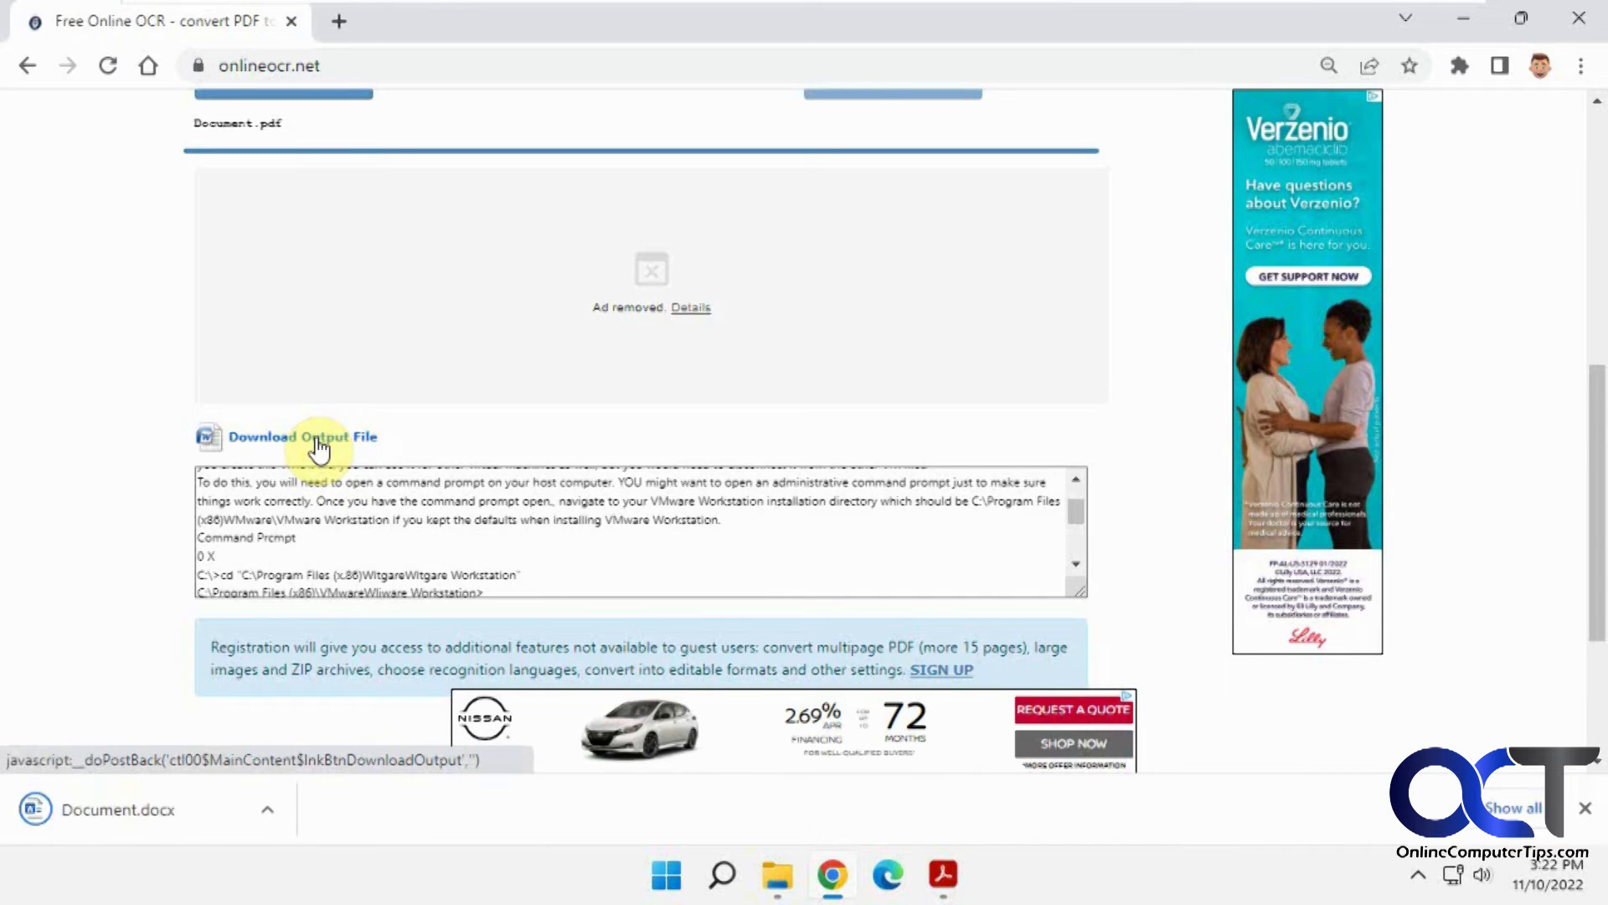
pyautogui.moveTo(152, 818)
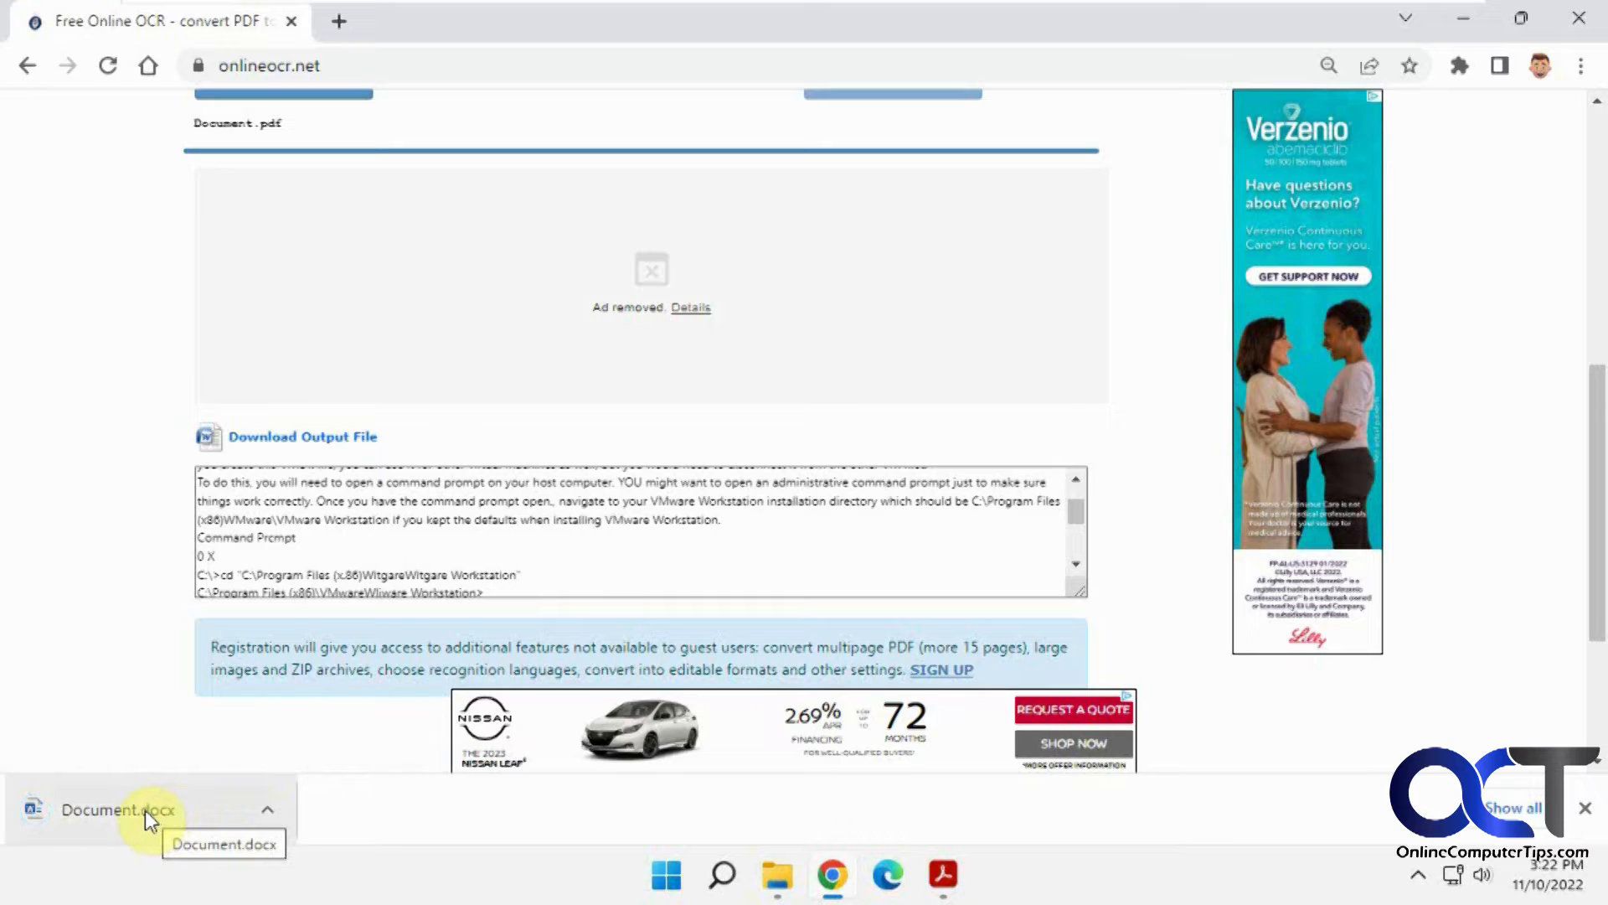
pyautogui.click(118, 809)
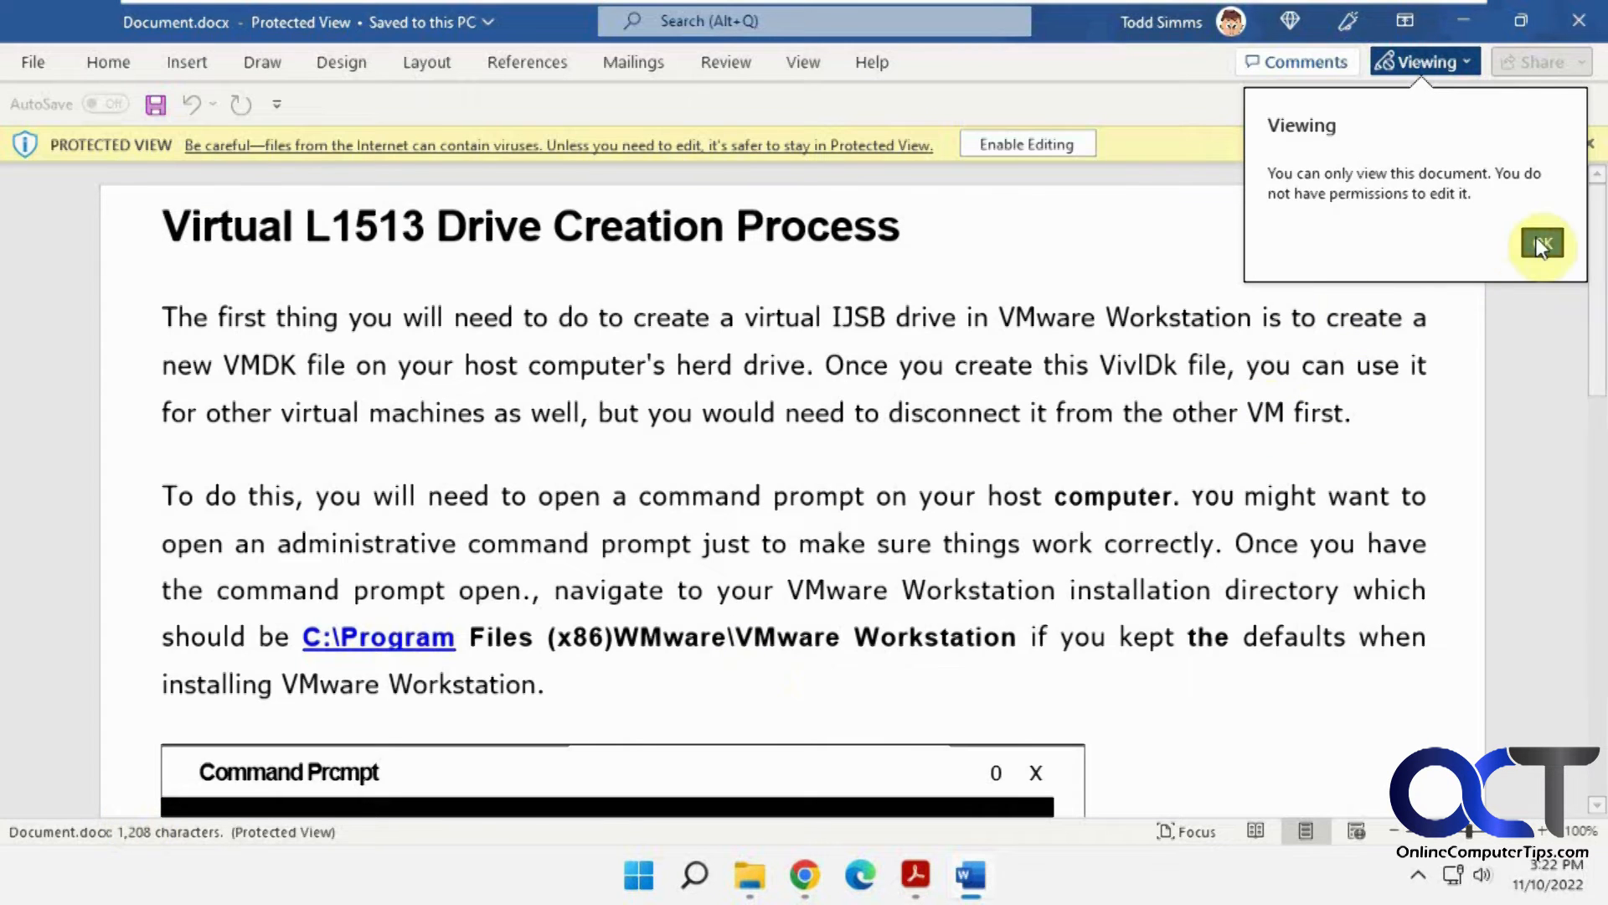
# - Dismiss the view-only notice, enable editing on Document.docx, and scroll through the text
pyautogui.click(1541, 246)
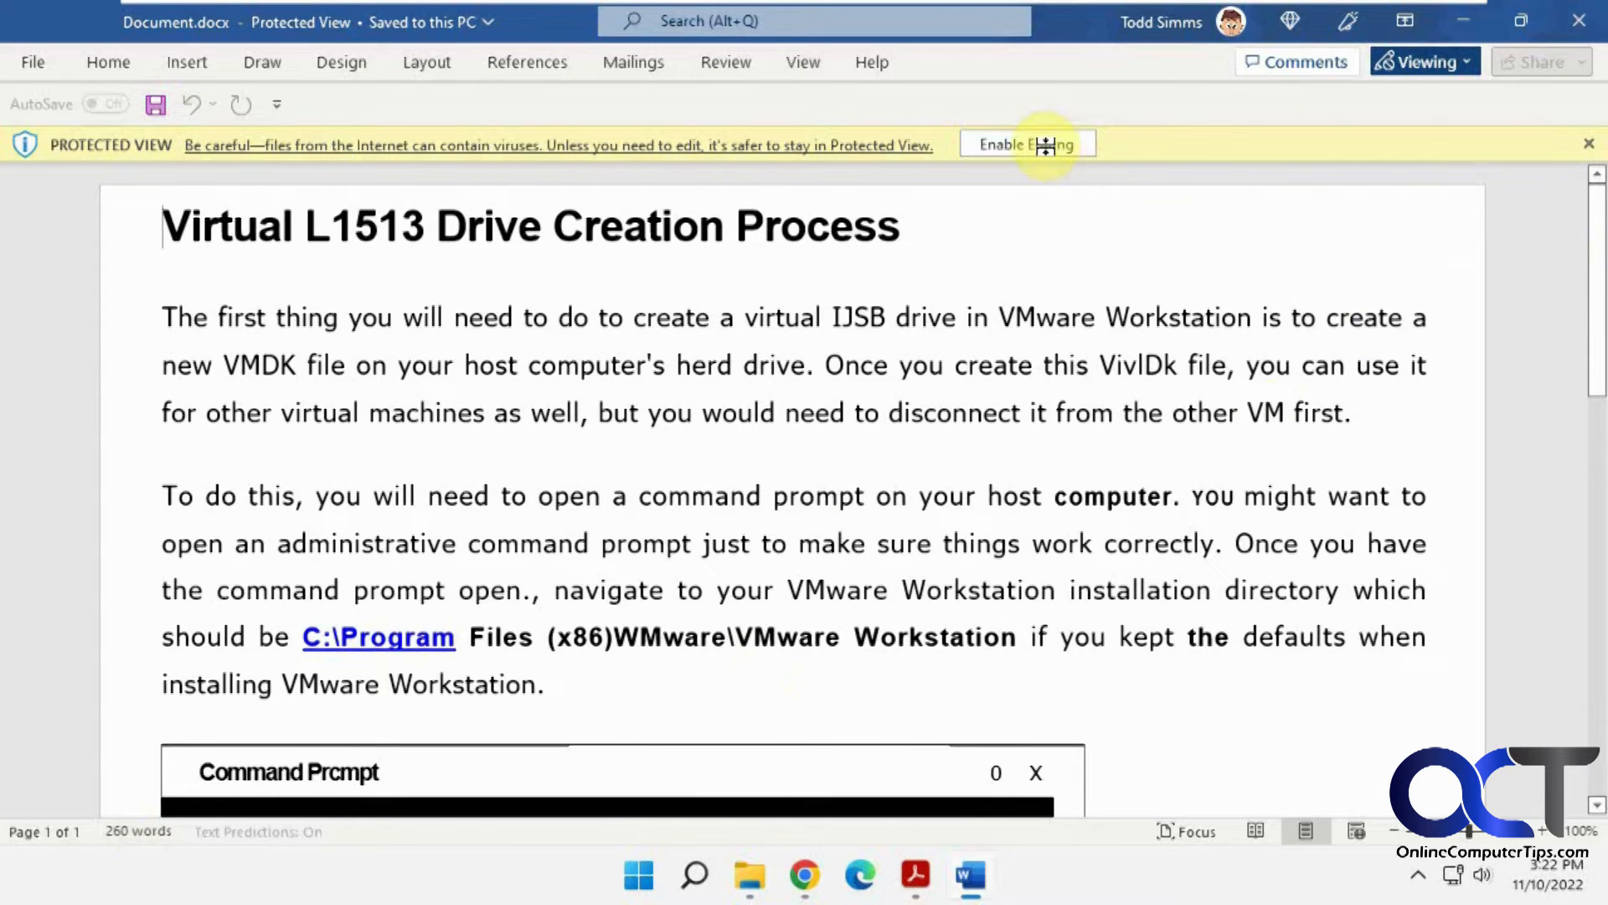
pyautogui.click(1025, 144)
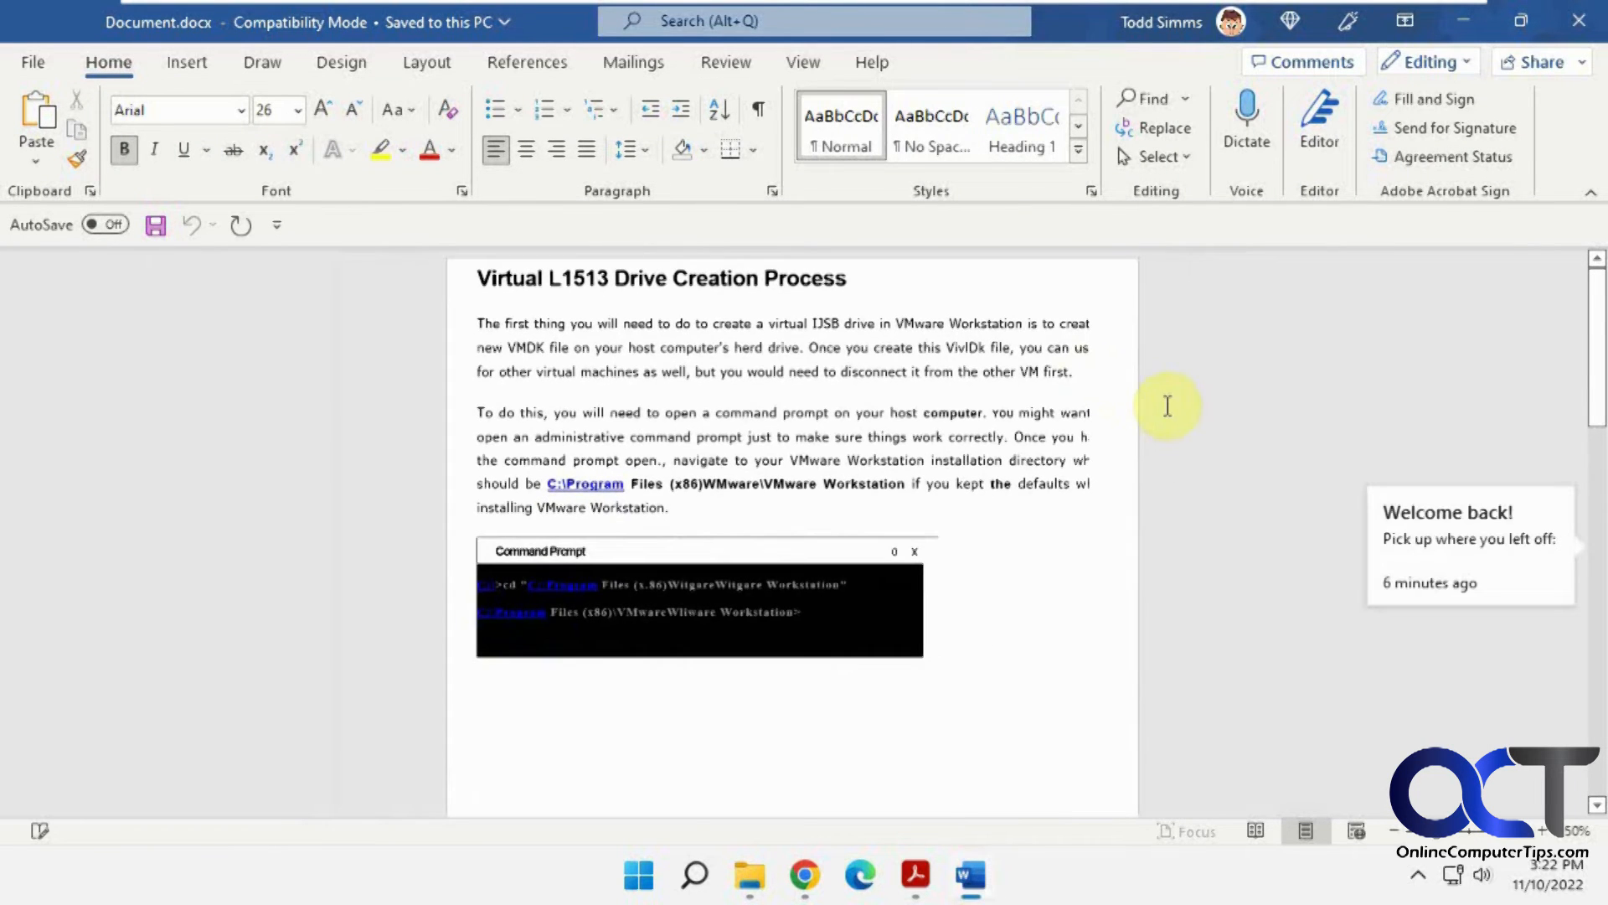
pyautogui.scroll(-3)
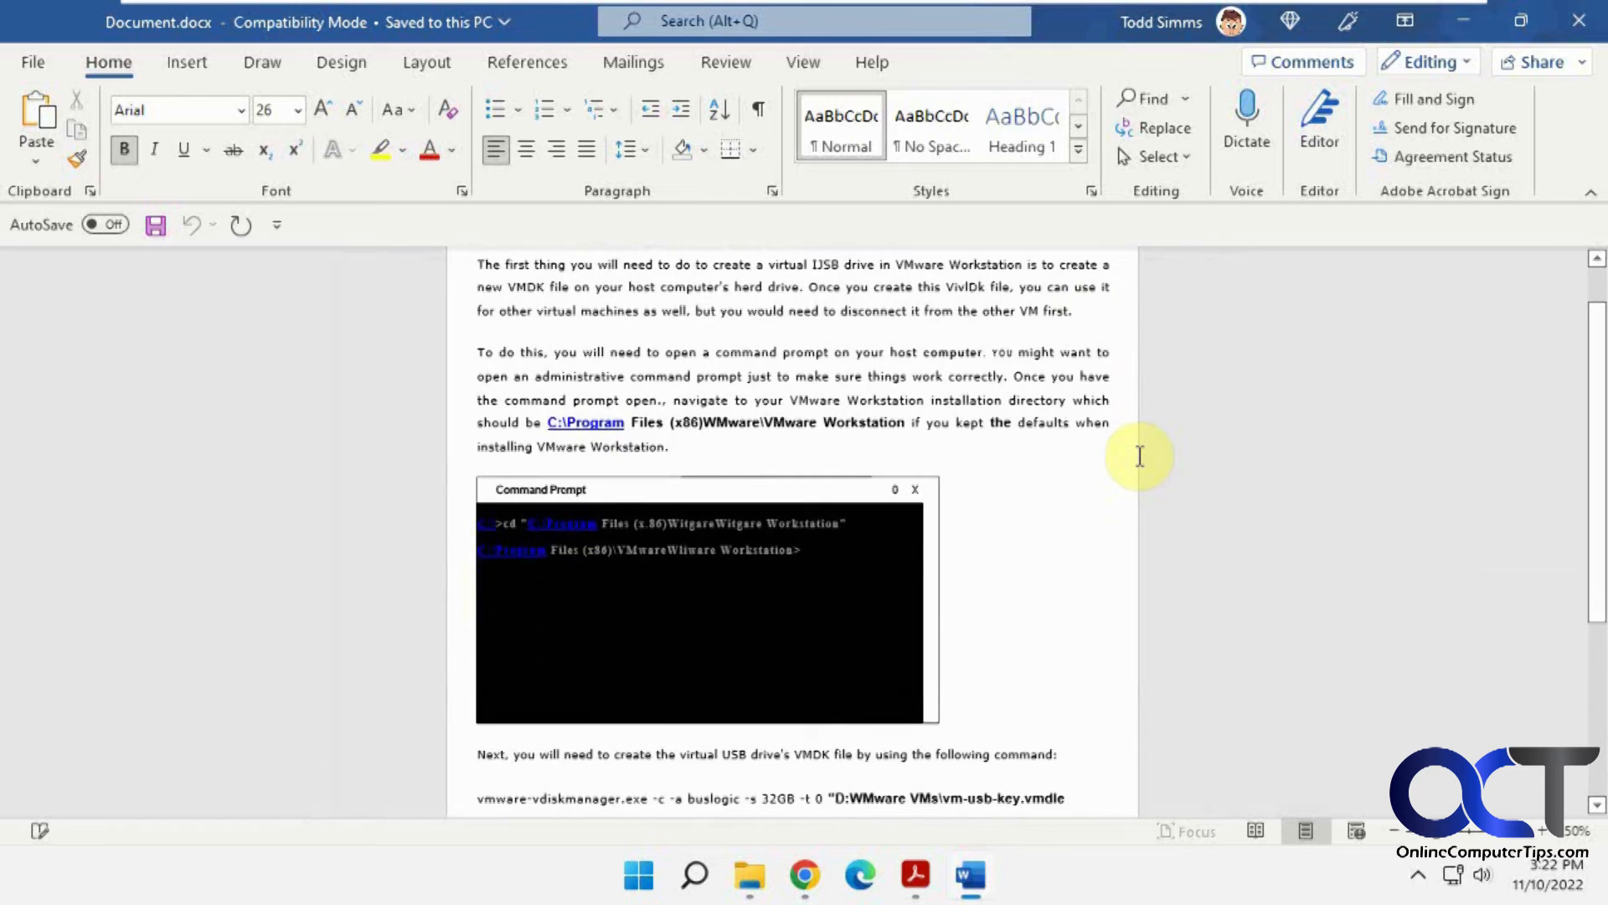
pyautogui.scroll(-3)
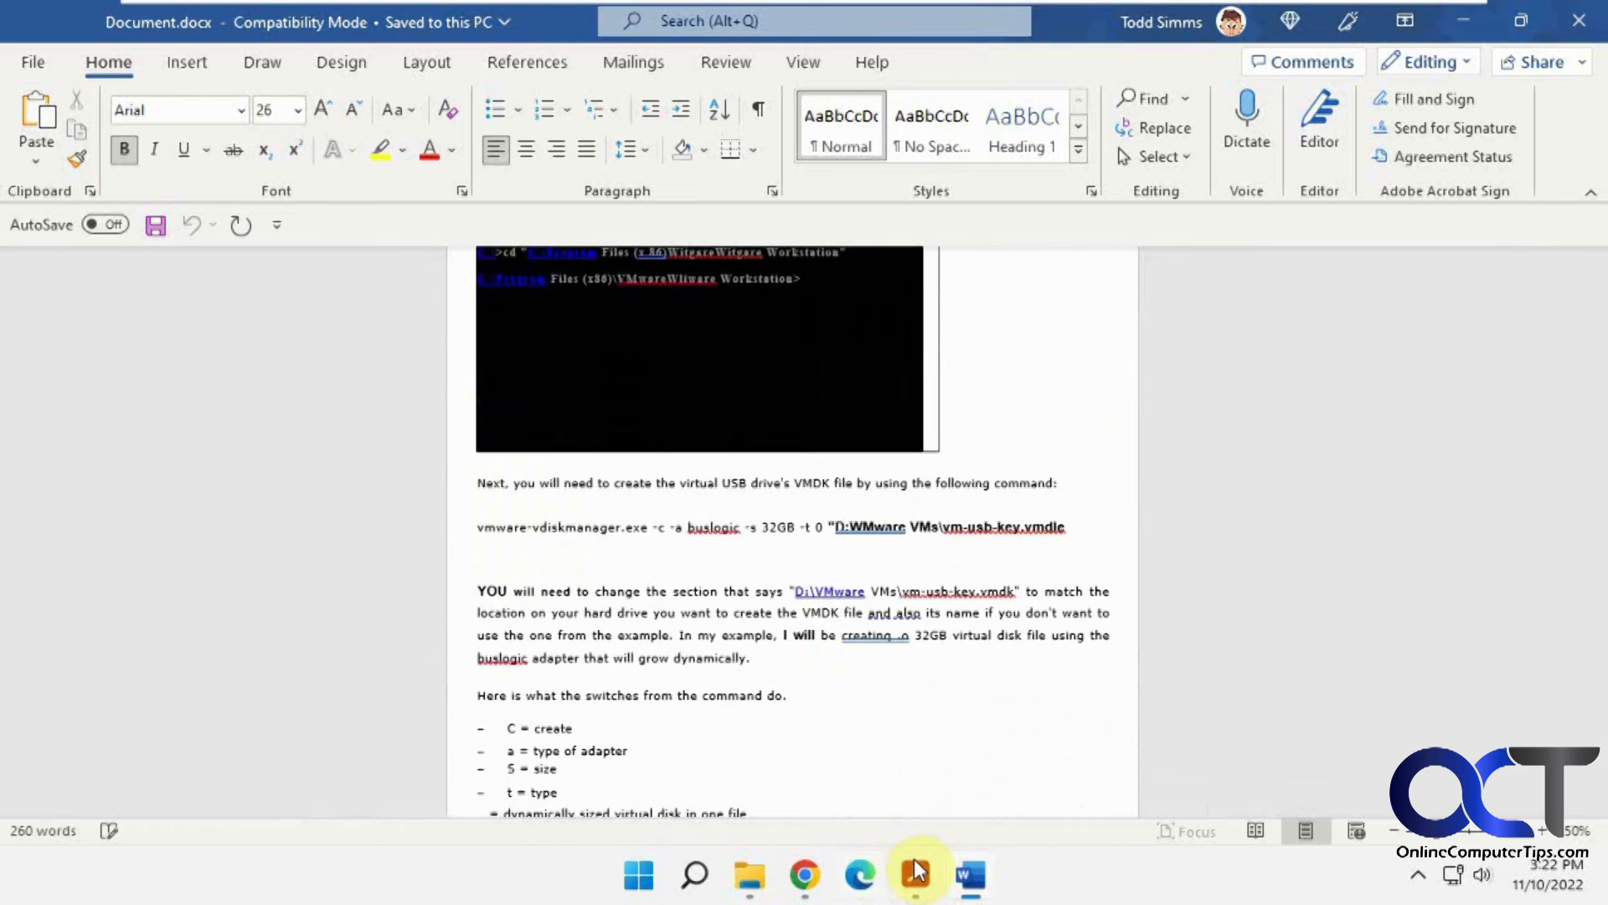
# - Place Document.docx beside the original PDF, hiding the Export PDF pane, and scroll both
pyautogui.click(916, 877)
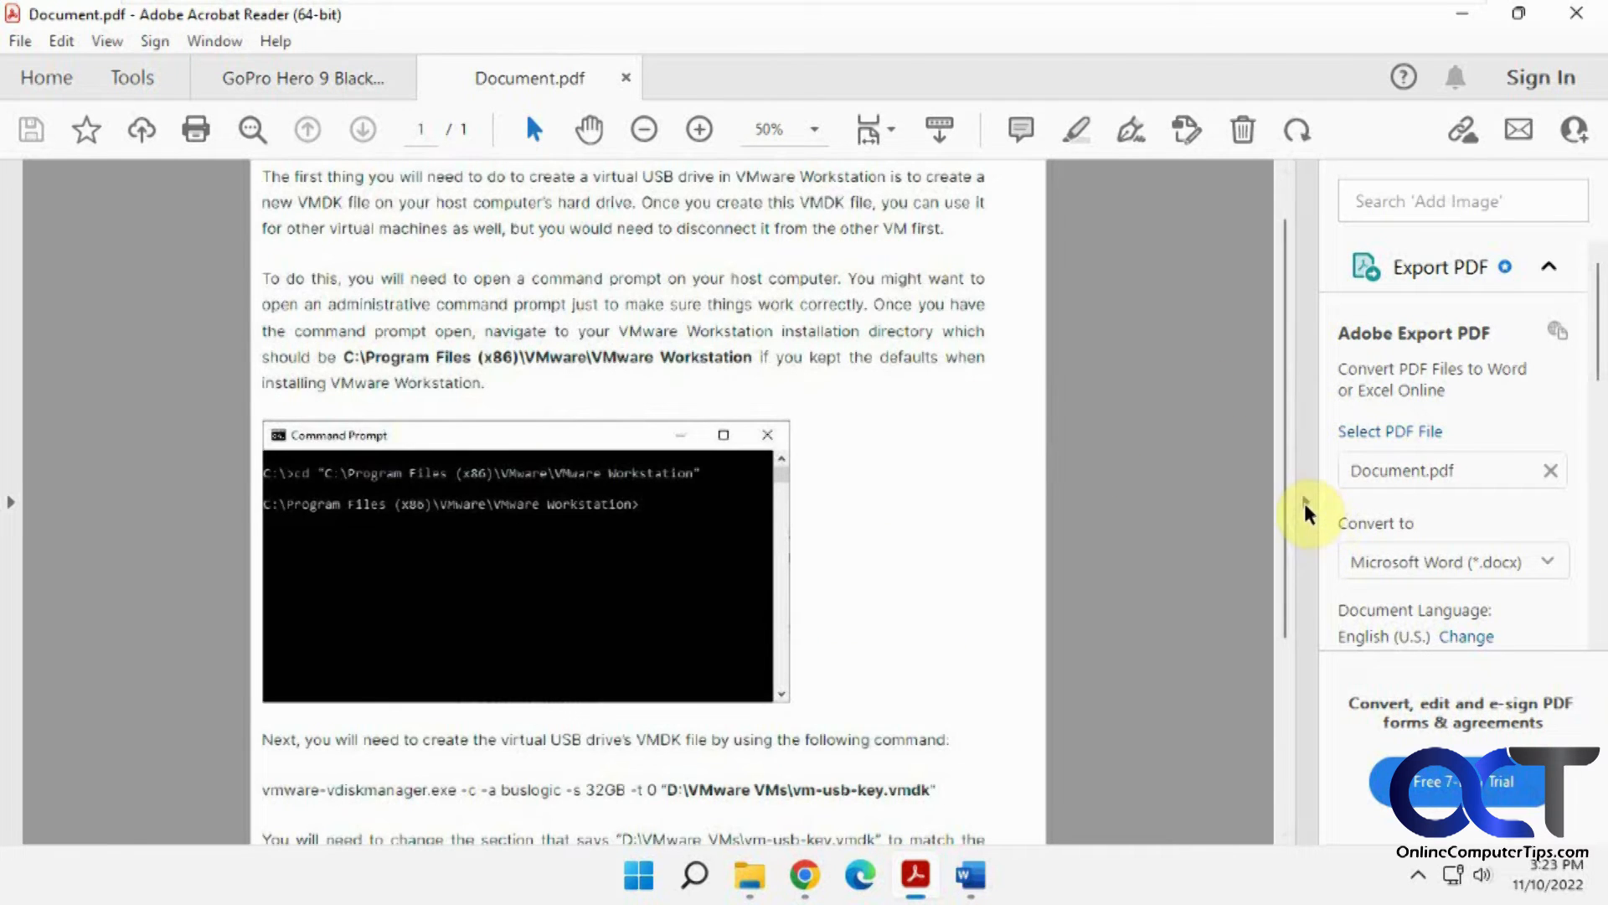
pyautogui.click(969, 877)
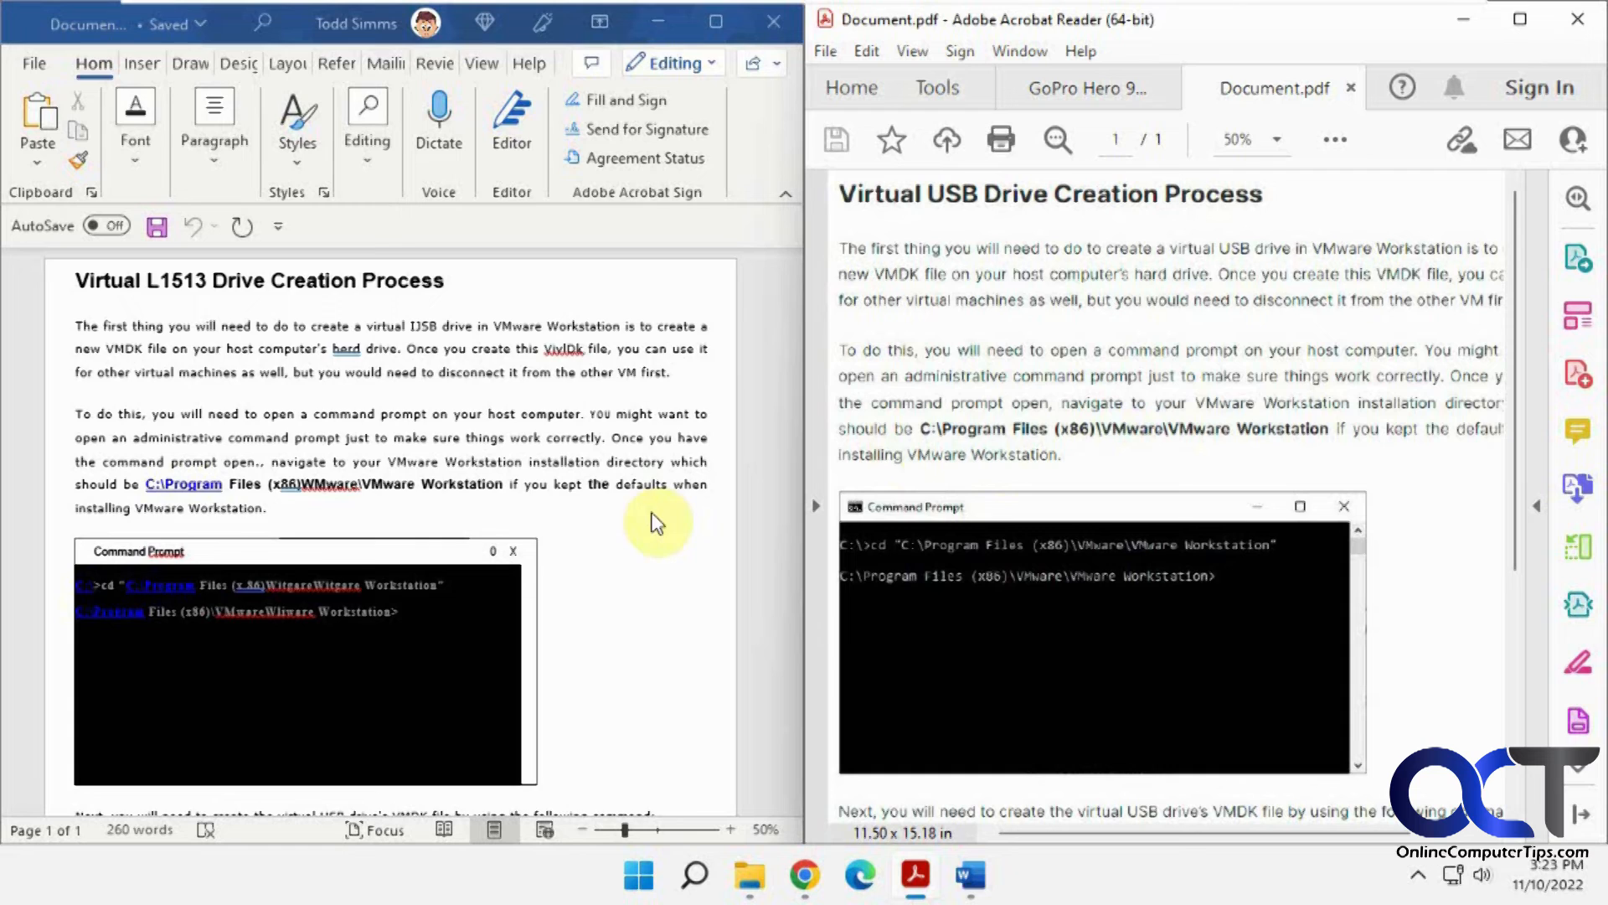
pyautogui.scroll(-3)
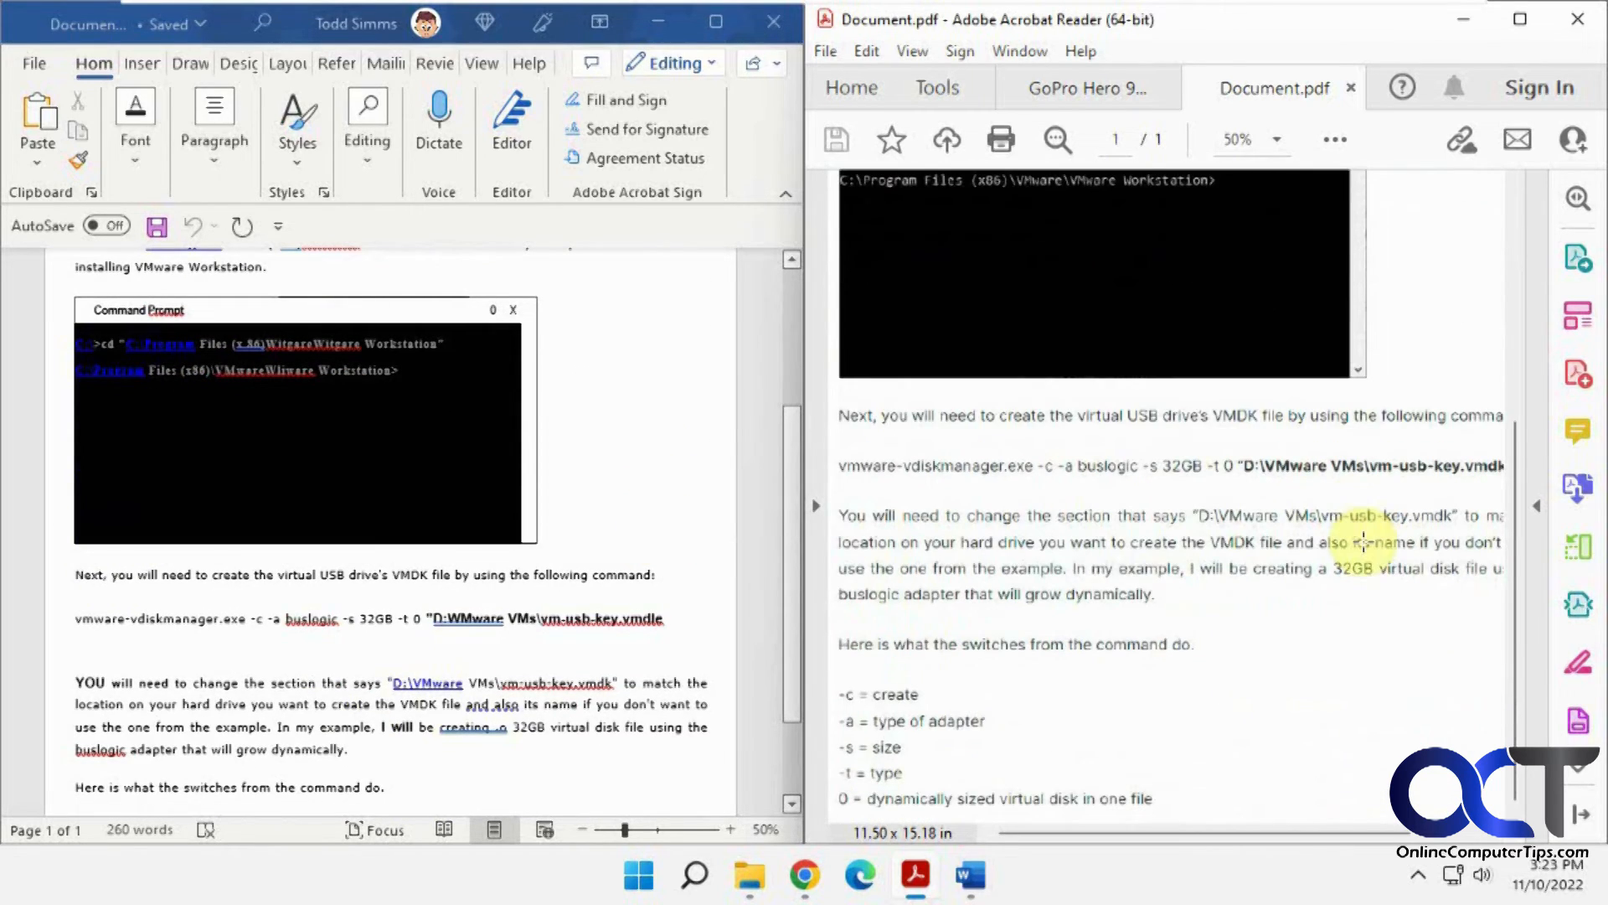
pyautogui.scroll(-3)
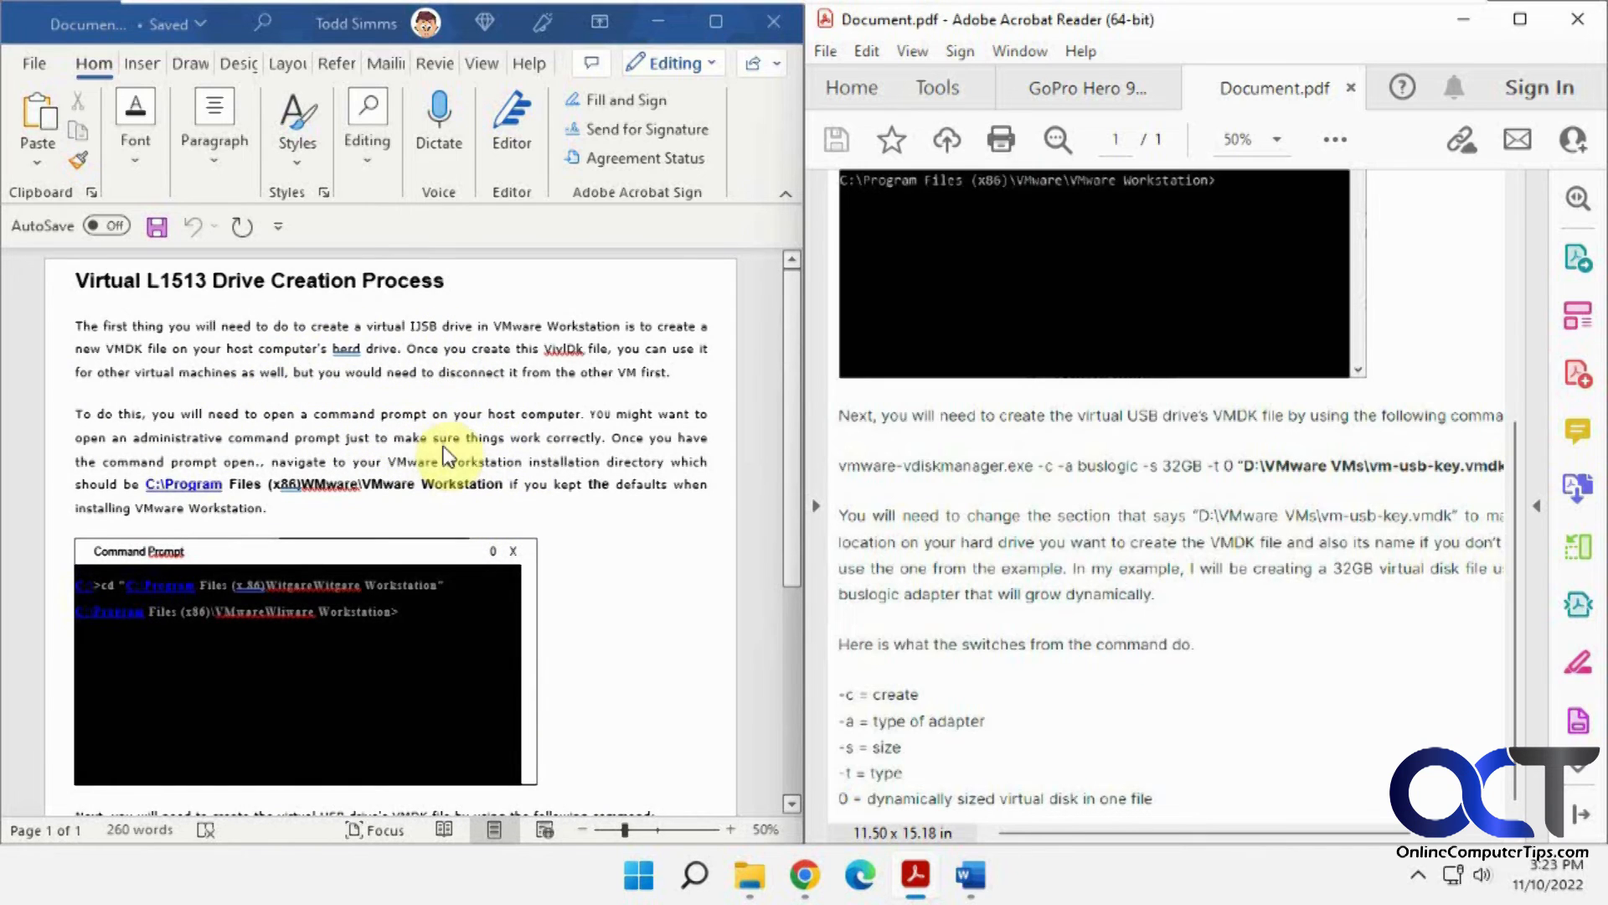
pyautogui.moveTo(708, 495)
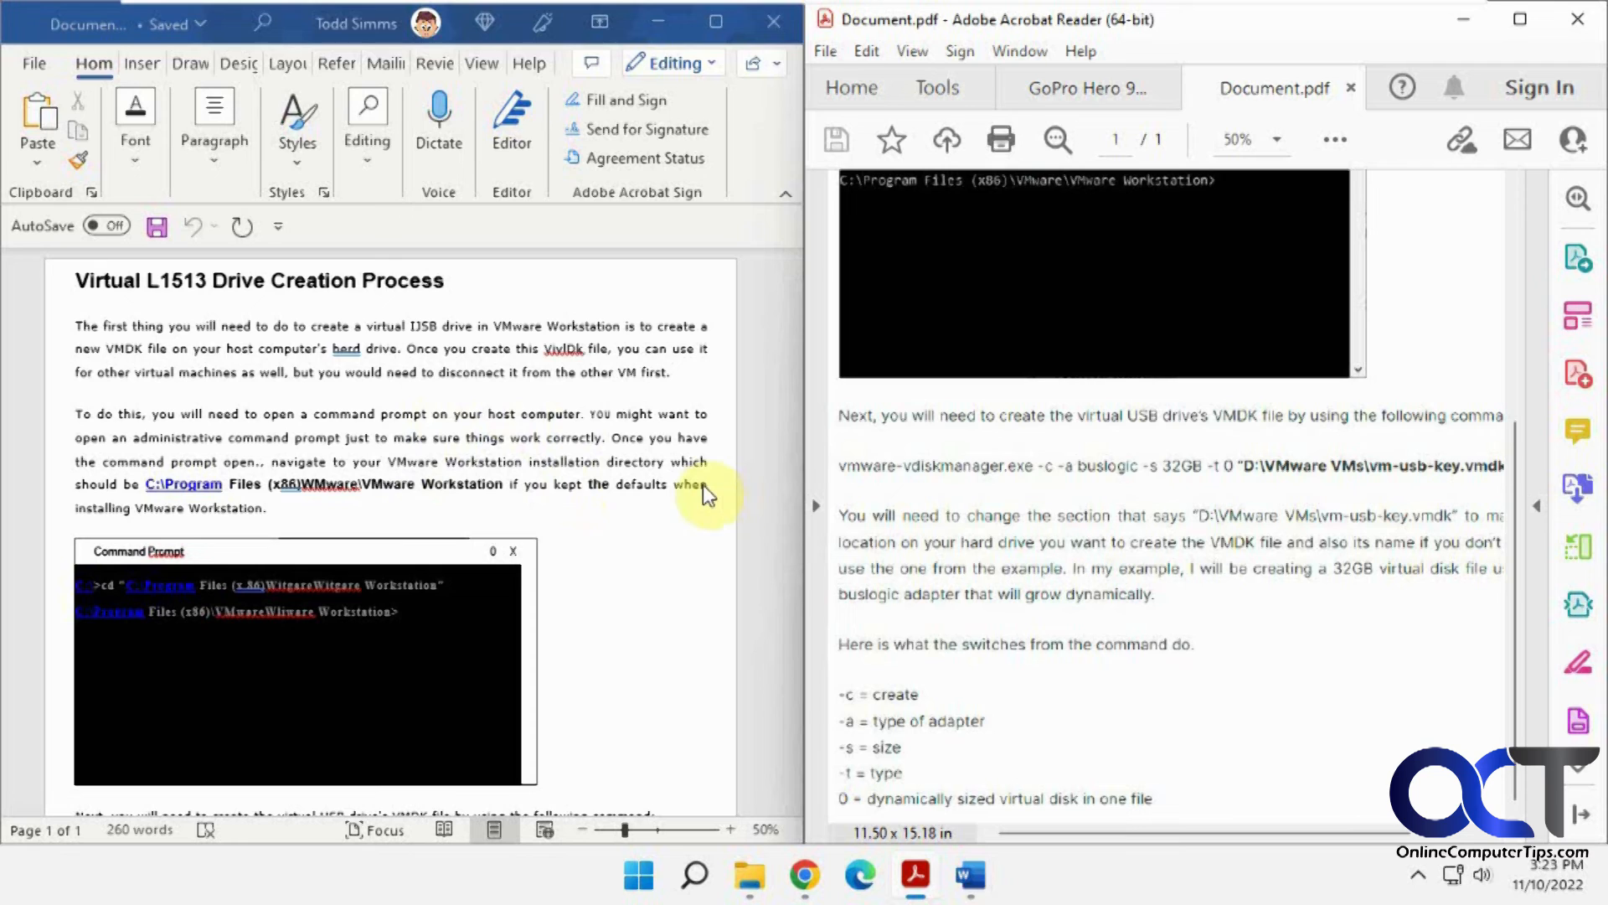